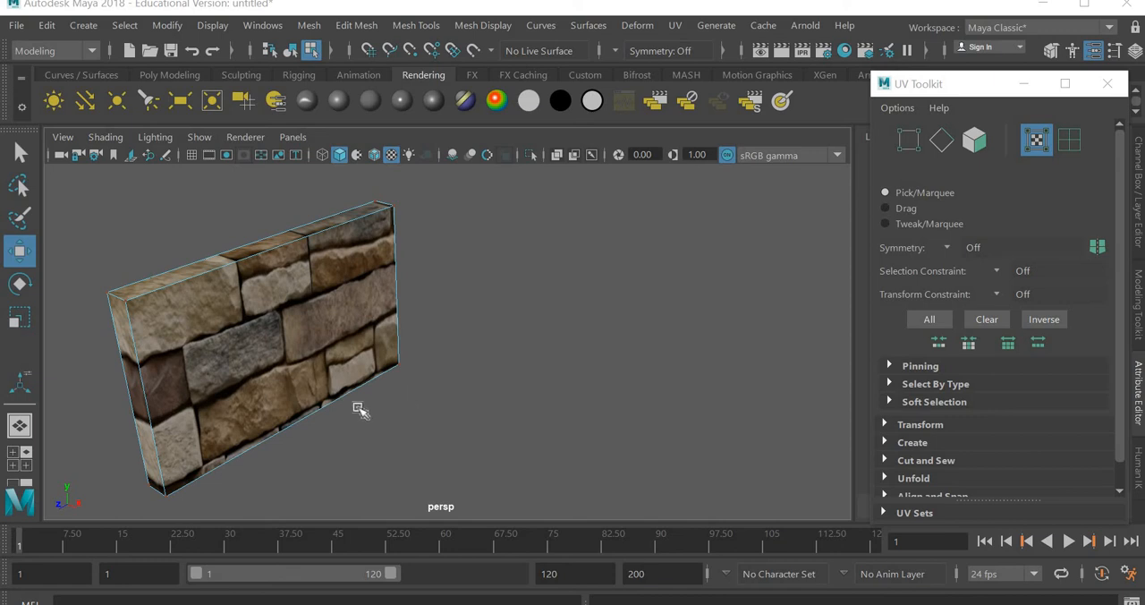
{"action": "mouse_move", "coordinate": [538, 407]}
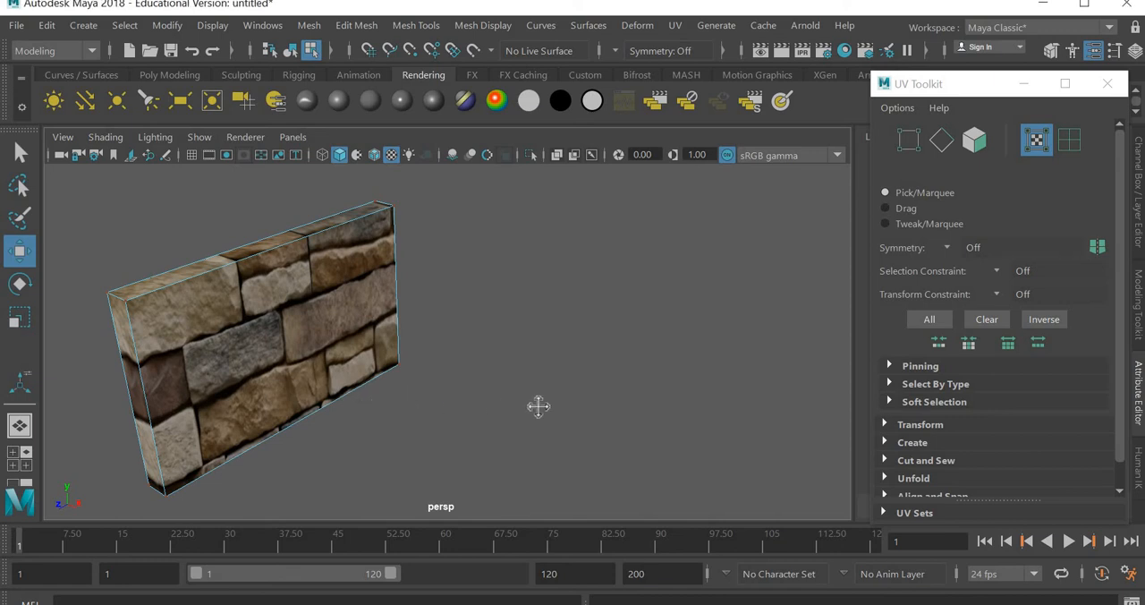
Orbit around the old stone-textured wall to view it from the front
{"action": "left_click_drag", "start_coordinate": [538, 408], "coordinate": [581, 431]}
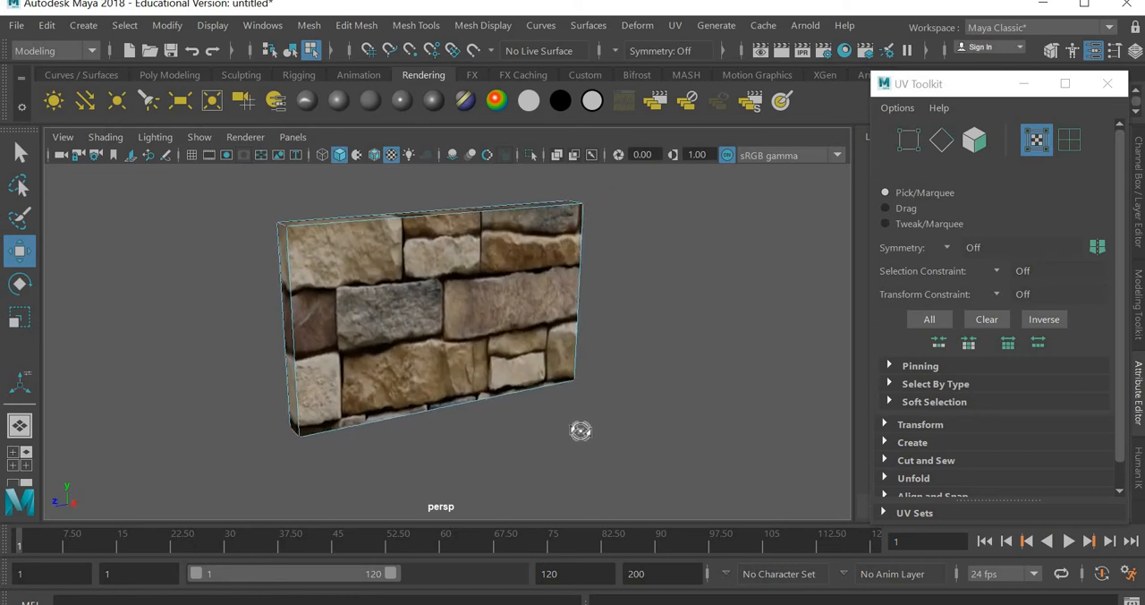
{"action": "left_click_drag", "start_coordinate": [581, 430], "coordinate": [595, 415]}
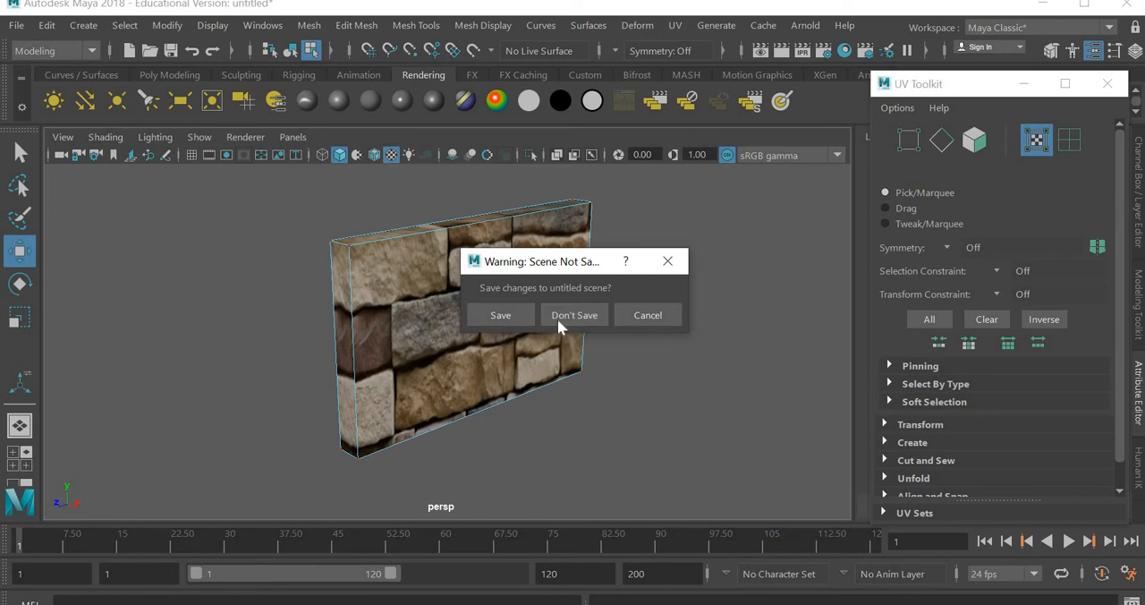
Discard the old scene unsaved, turn the viewport grid on, and show Poly Modeling tools
{"action": "left_click", "coordinate": [575, 314]}
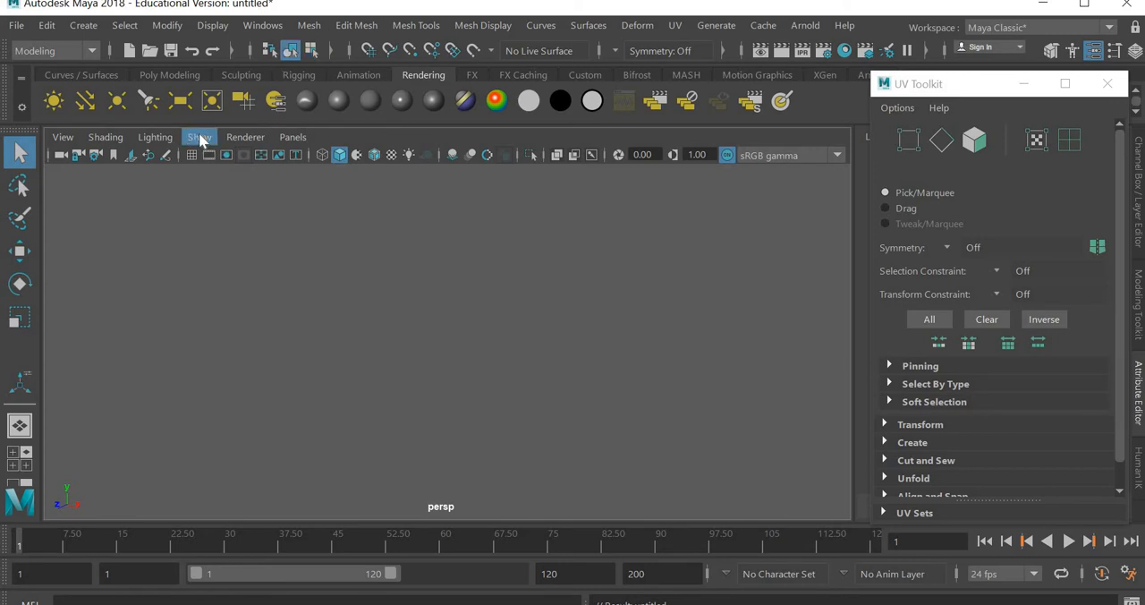
{"action": "left_click", "coordinate": [199, 137]}
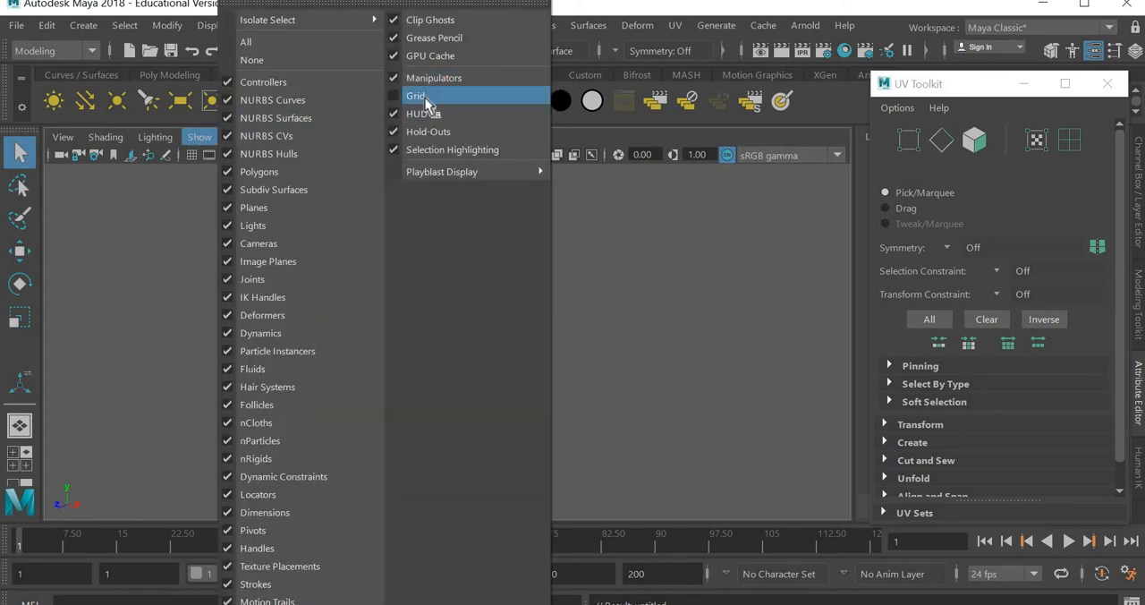
{"action": "left_click", "coordinate": [415, 95]}
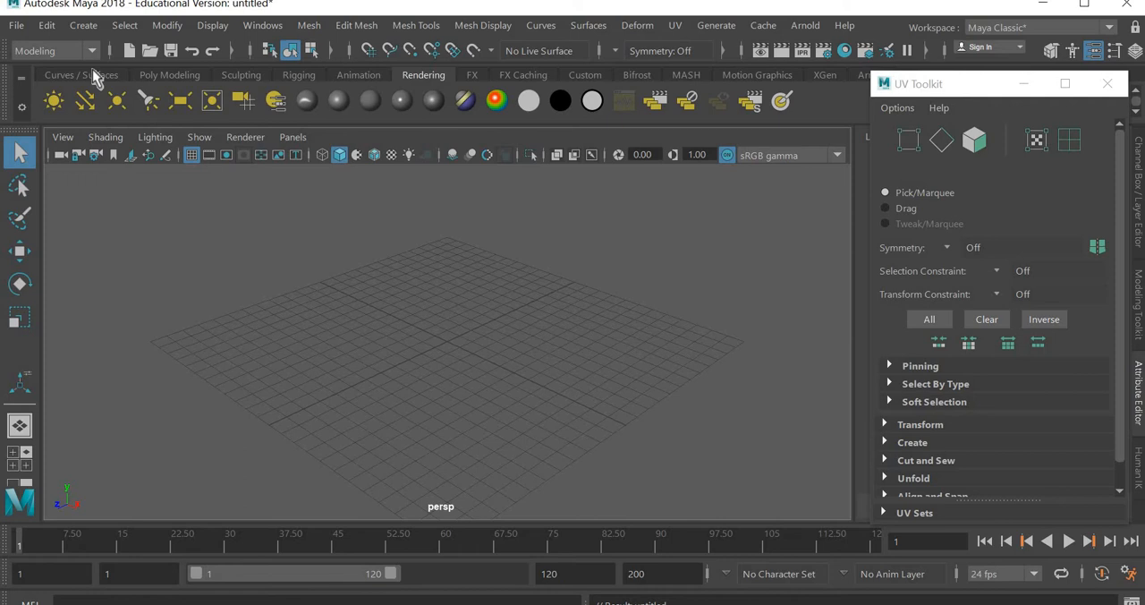
{"action": "left_click", "coordinate": [169, 74]}
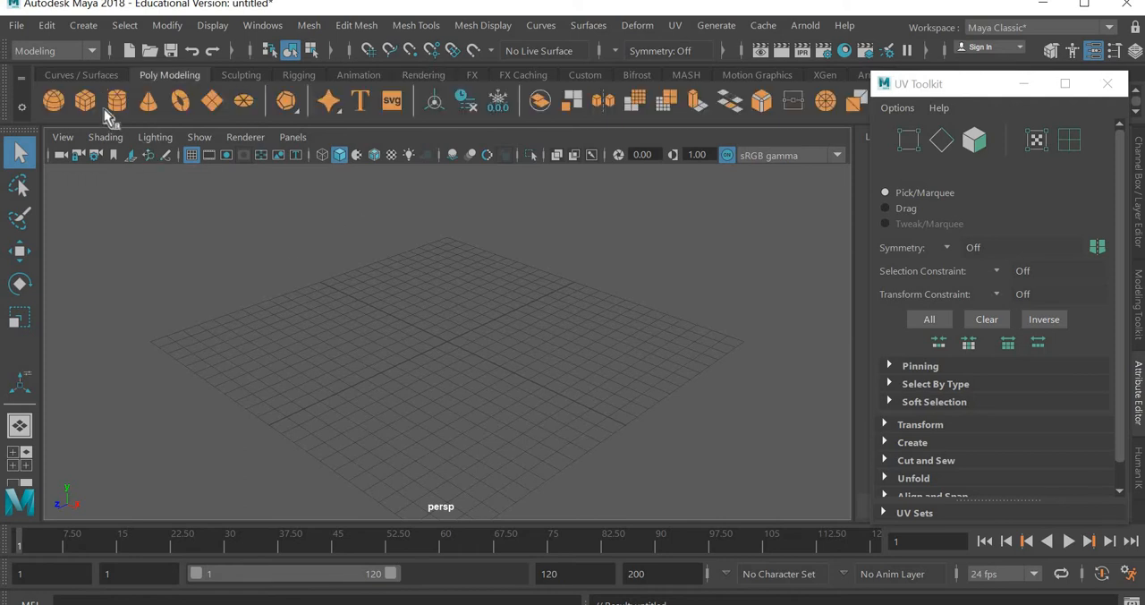
Create a polygon cube and scale it into a tall, thin wall slab
{"action": "left_click", "coordinate": [85, 100]}
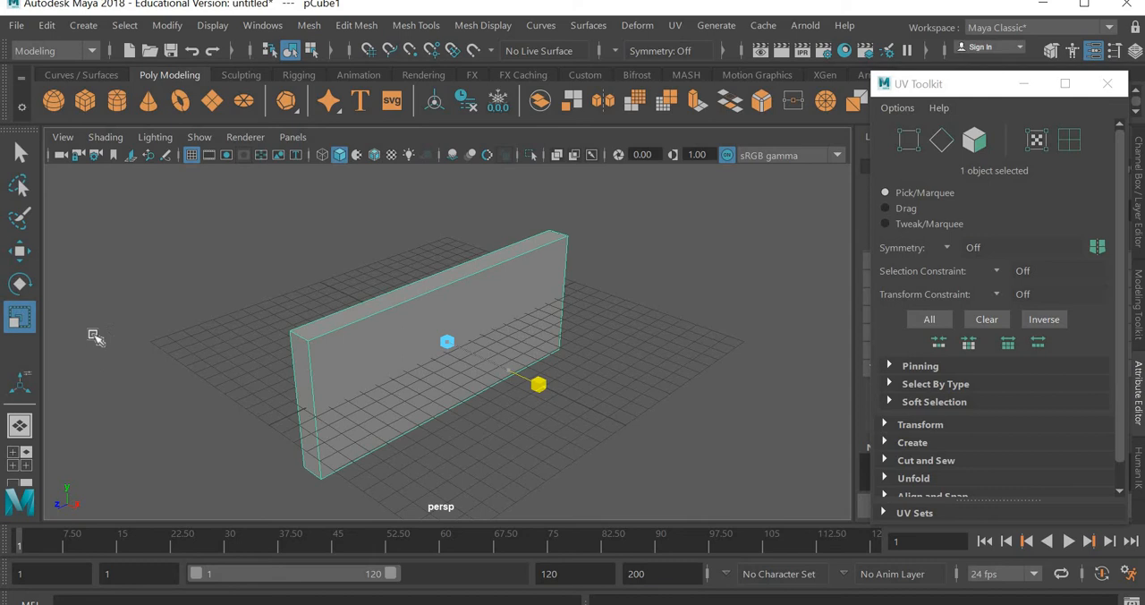
{"action": "left_click", "coordinate": [19, 317]}
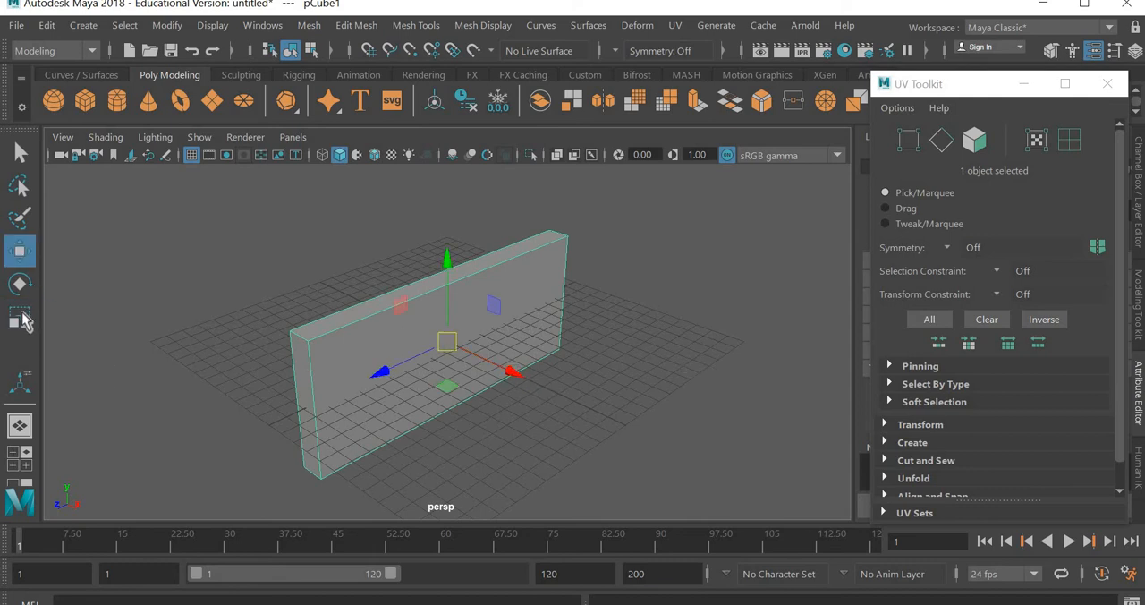
{"action": "left_click", "coordinate": [20, 250]}
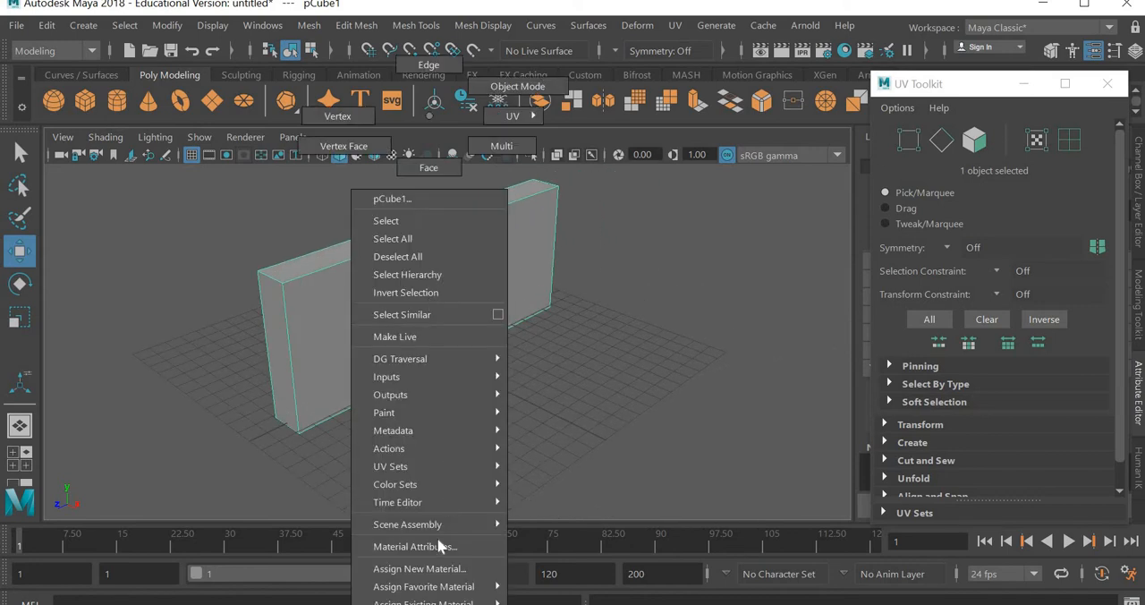
Assign the wall a new Lambert material and name it 'wall'
{"action": "left_click", "coordinate": [418, 568]}
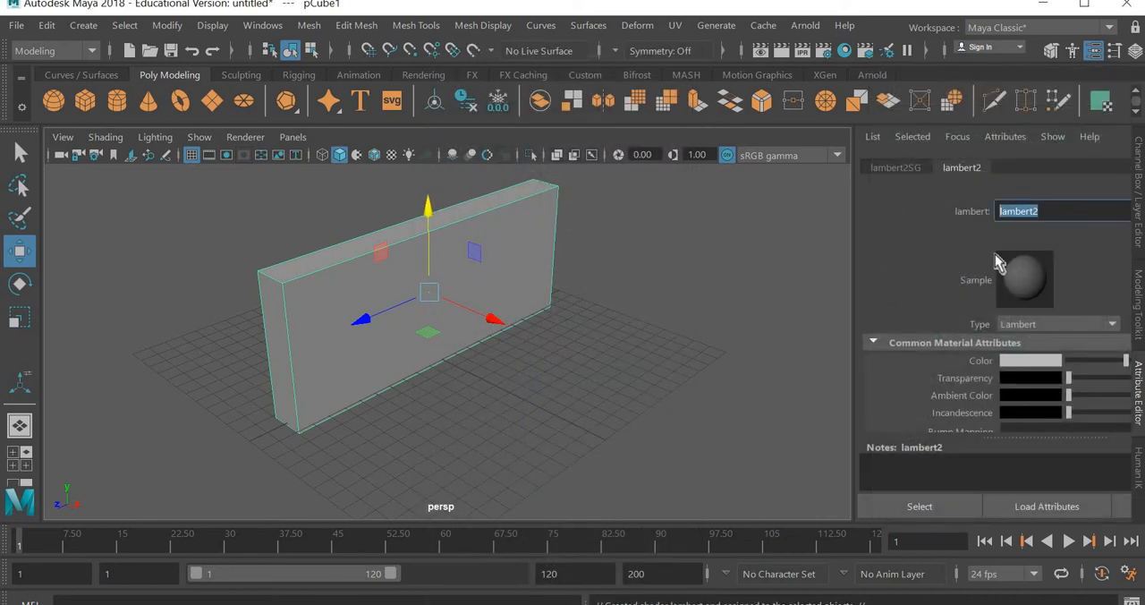
{"action": "type", "text": "wall"}
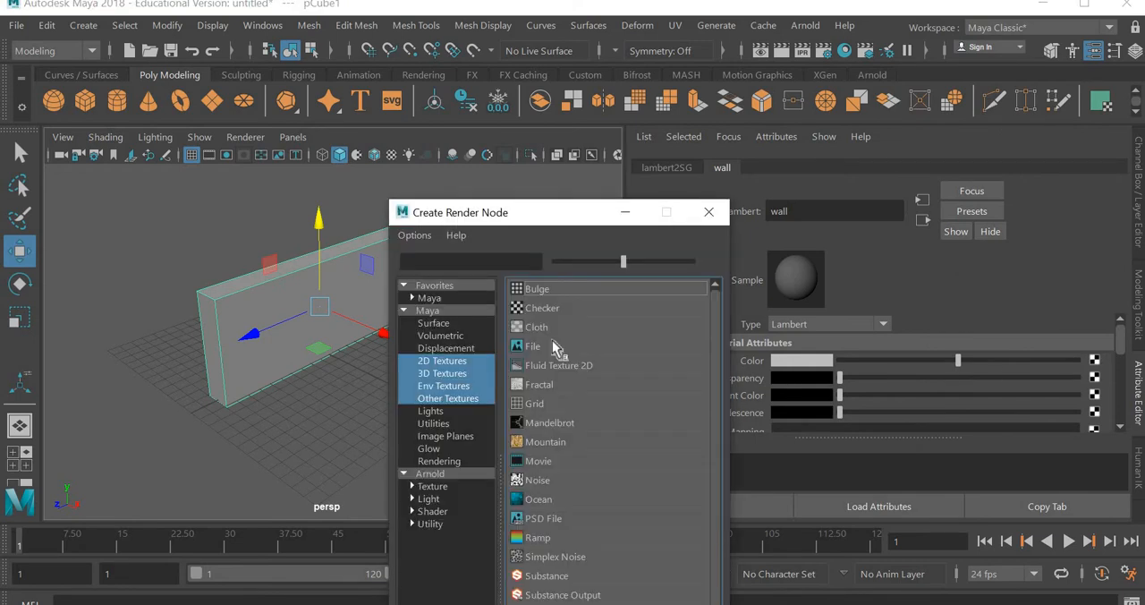
Load stone.jpg as the wall material's colour file texture and show it in the viewport
{"action": "left_click", "coordinate": [533, 345]}
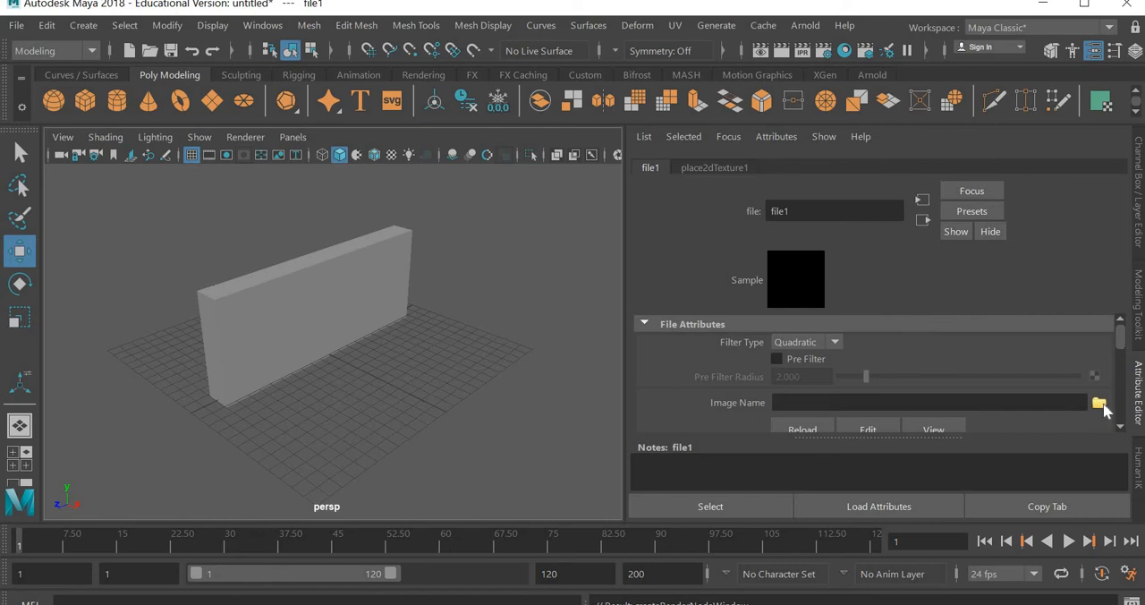
{"action": "left_click", "coordinate": [1098, 402]}
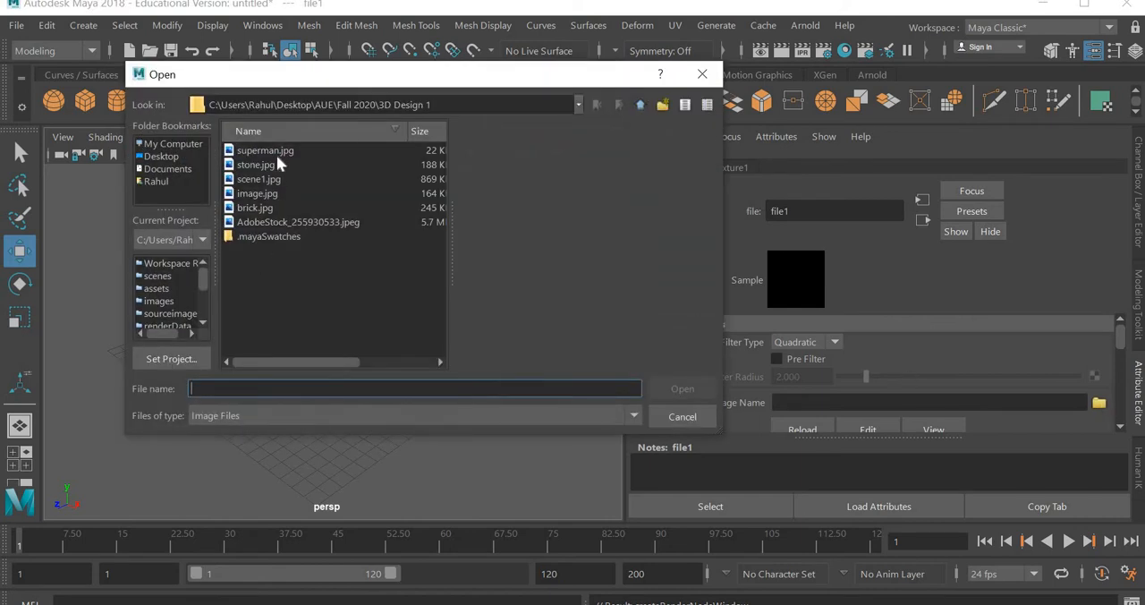
{"action": "left_click", "coordinate": [257, 165]}
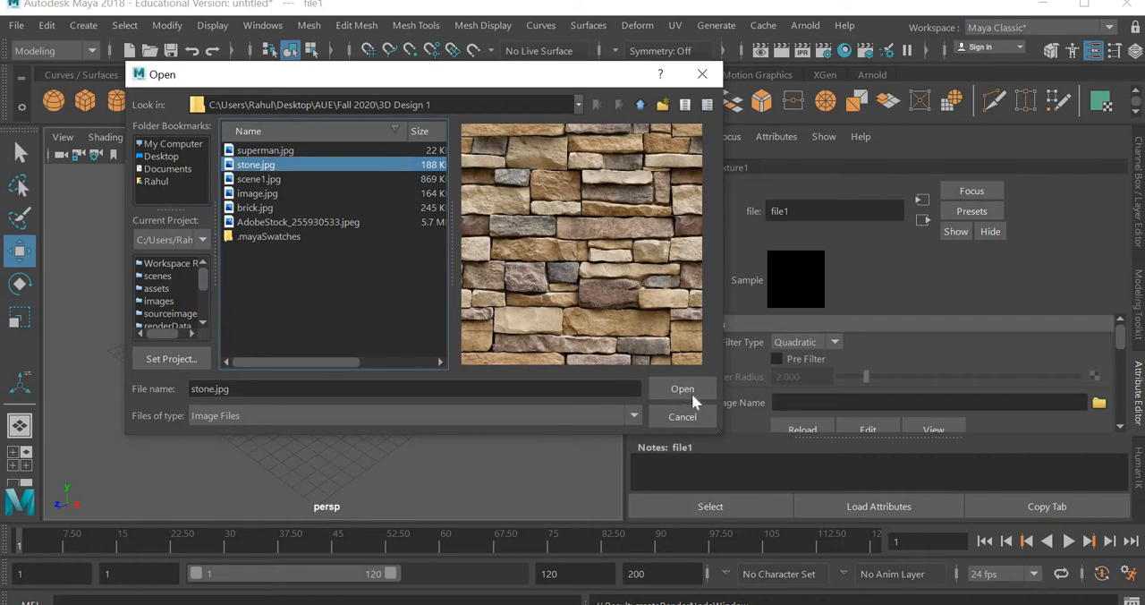
{"action": "left_click", "coordinate": [682, 388]}
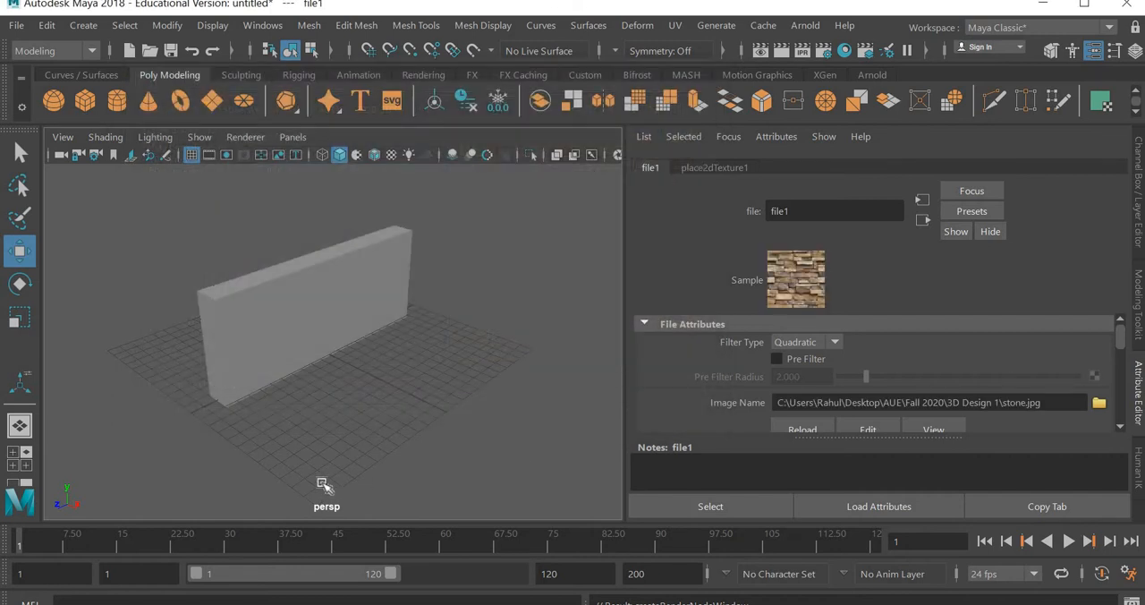
{"action": "left_click", "coordinate": [392, 154]}
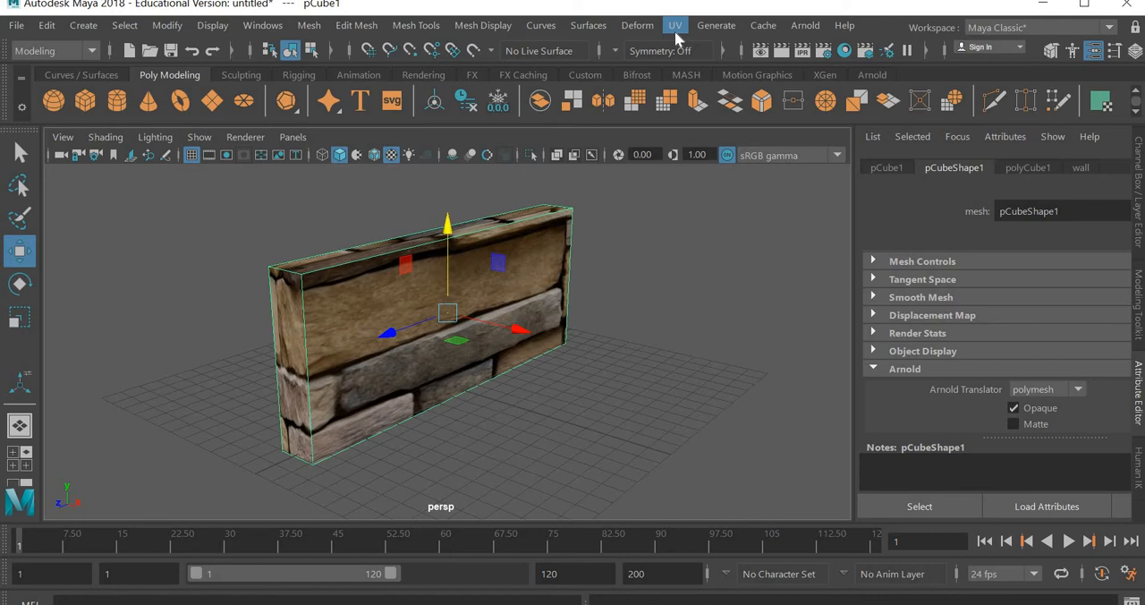
Open the UV Editor from the UV menu
{"action": "left_click", "coordinate": [675, 24]}
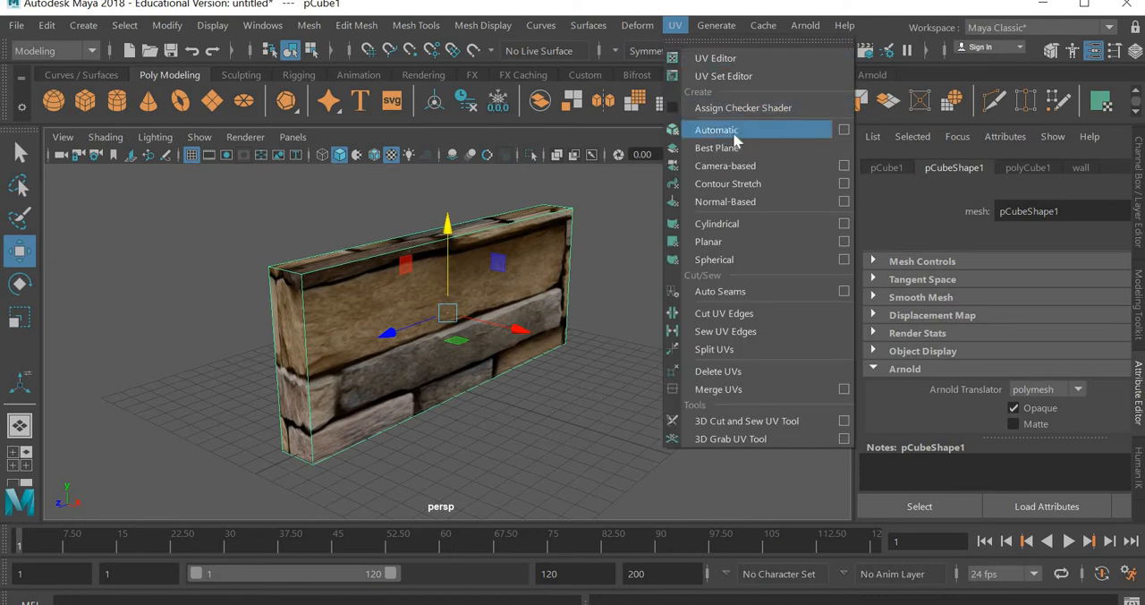
{"action": "mouse_move", "coordinate": [757, 141]}
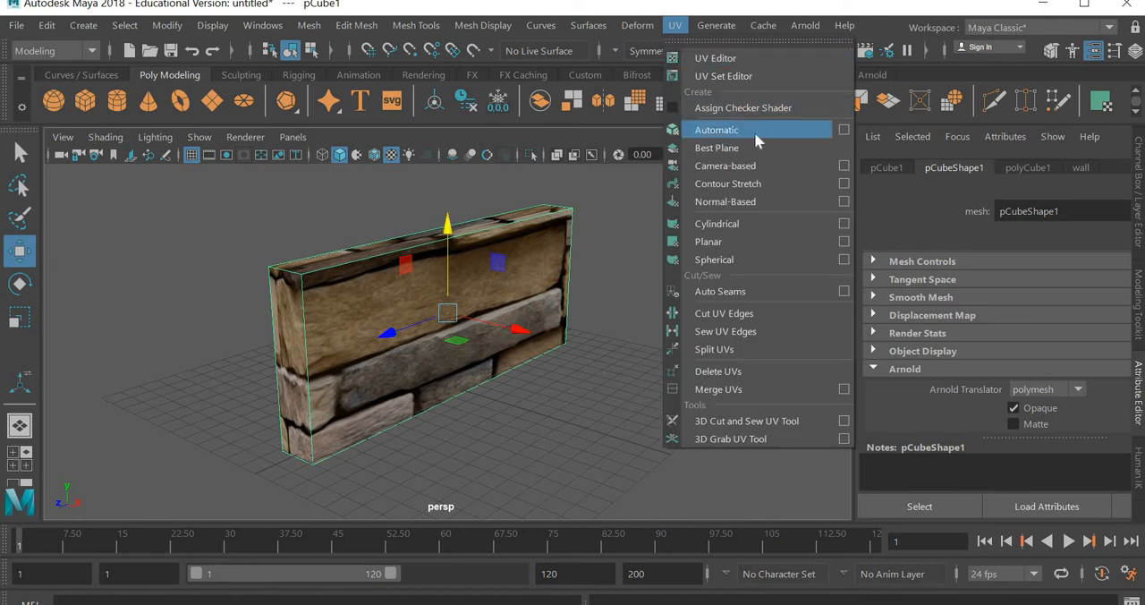
{"action": "mouse_move", "coordinate": [716, 58]}
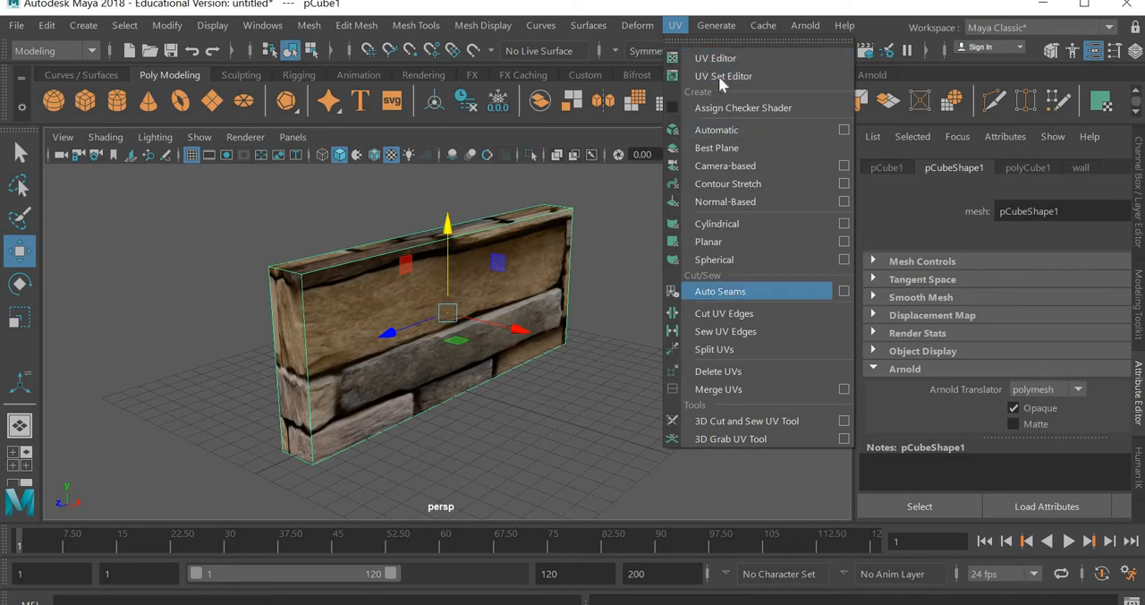
{"action": "left_click", "coordinate": [716, 57]}
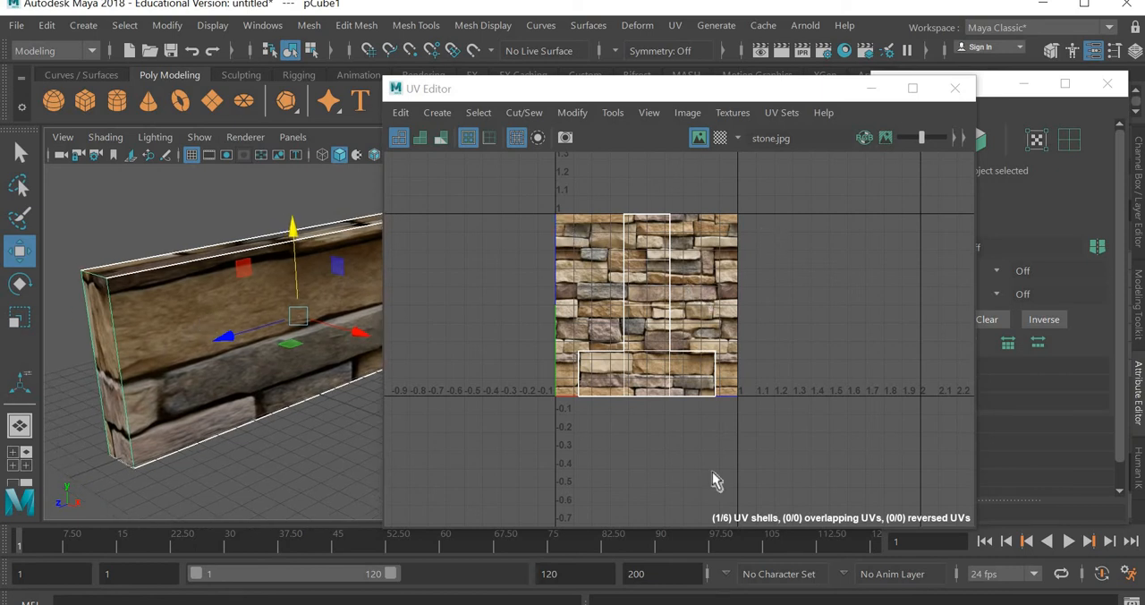
{"action": "mouse_move", "coordinate": [269, 395]}
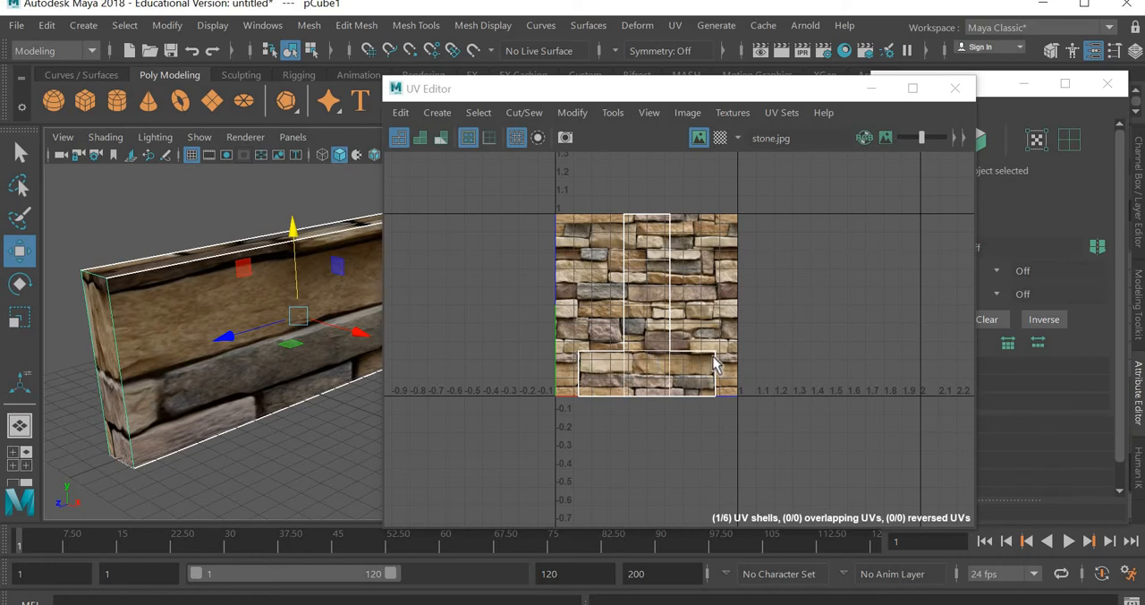
{"action": "mouse_move", "coordinate": [661, 279]}
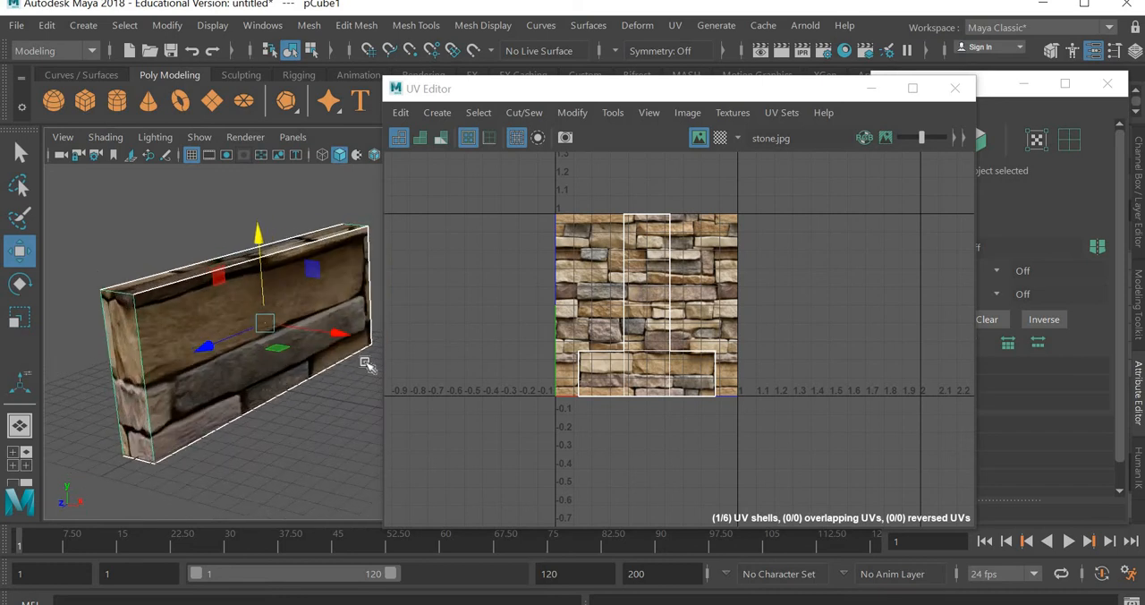
{"action": "mouse_move", "coordinate": [658, 304]}
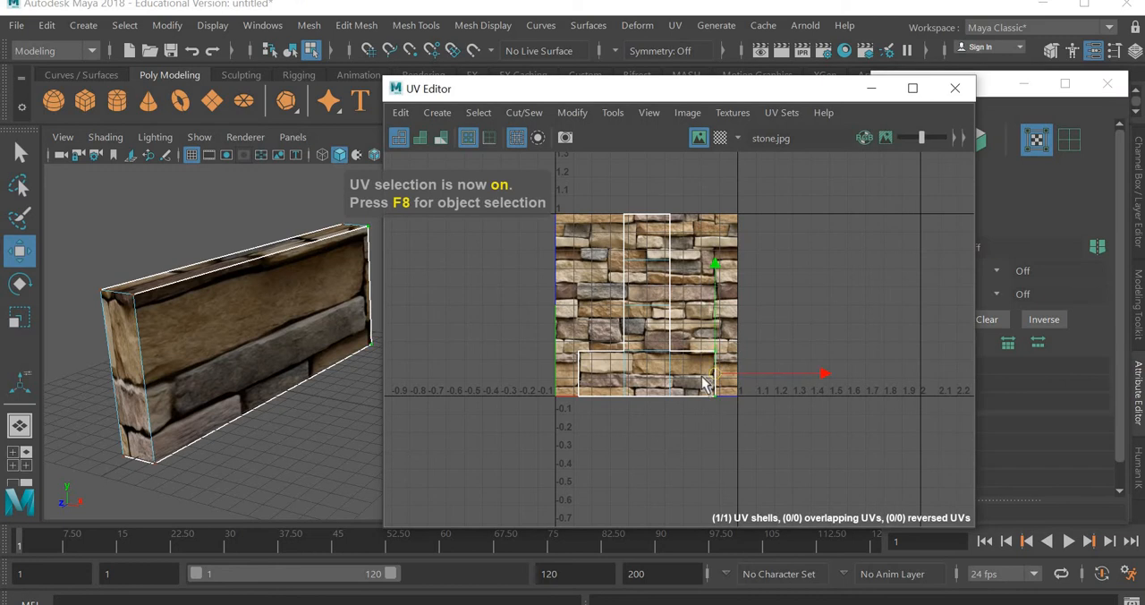
Nudge the selected UVs slightly along X, then switch selection to UV Shell
{"action": "right_click", "coordinate": [233, 358]}
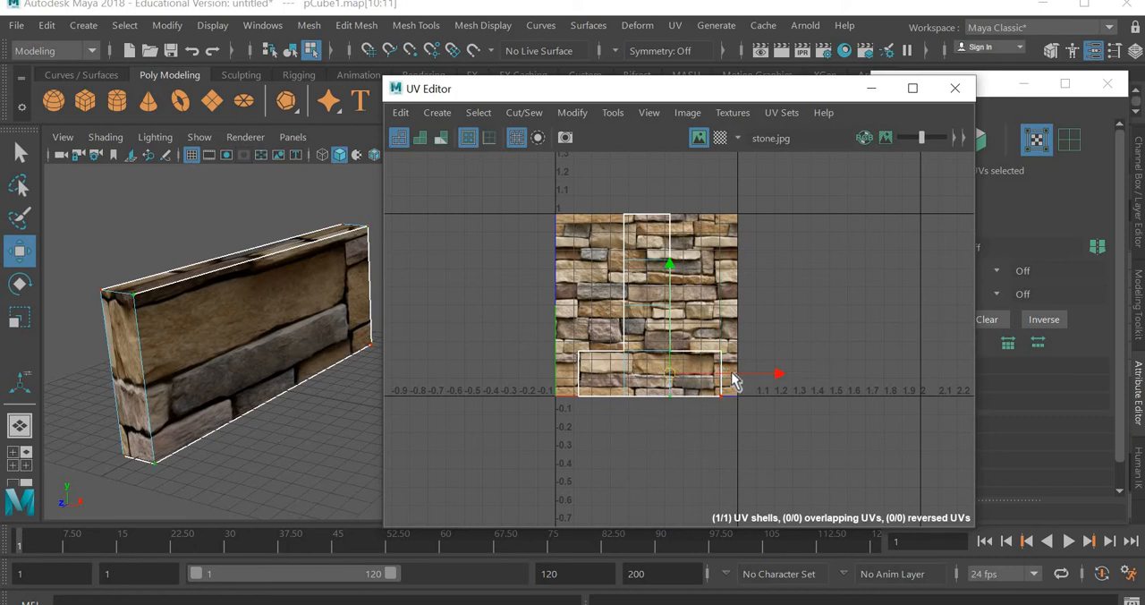
{"action": "left_click_drag", "start_coordinate": [774, 373], "coordinate": [756, 373]}
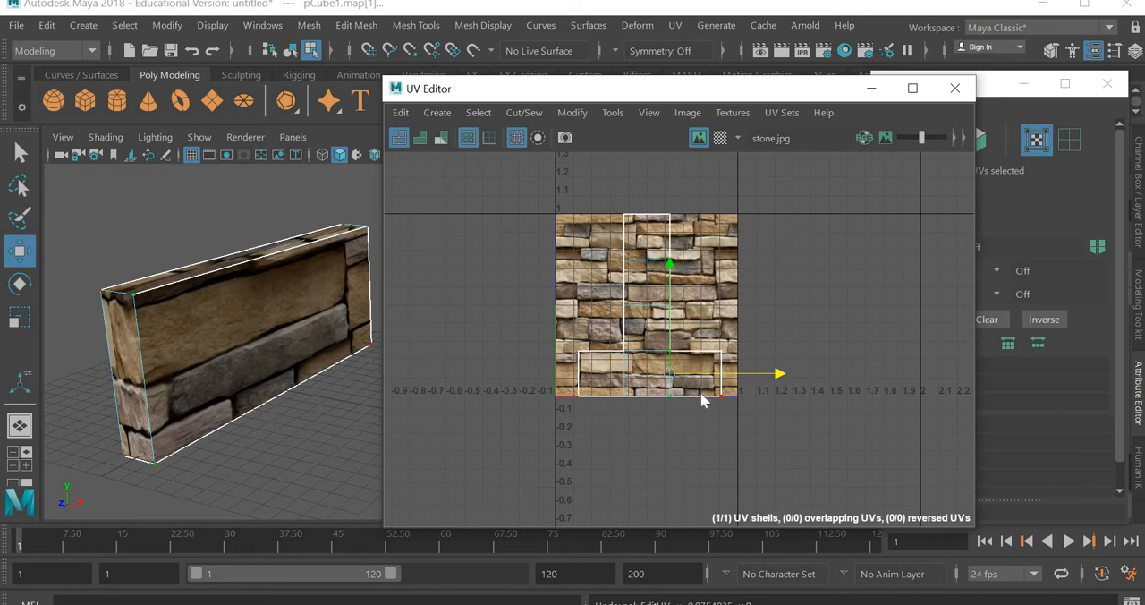
{"action": "right_click", "coordinate": [702, 385]}
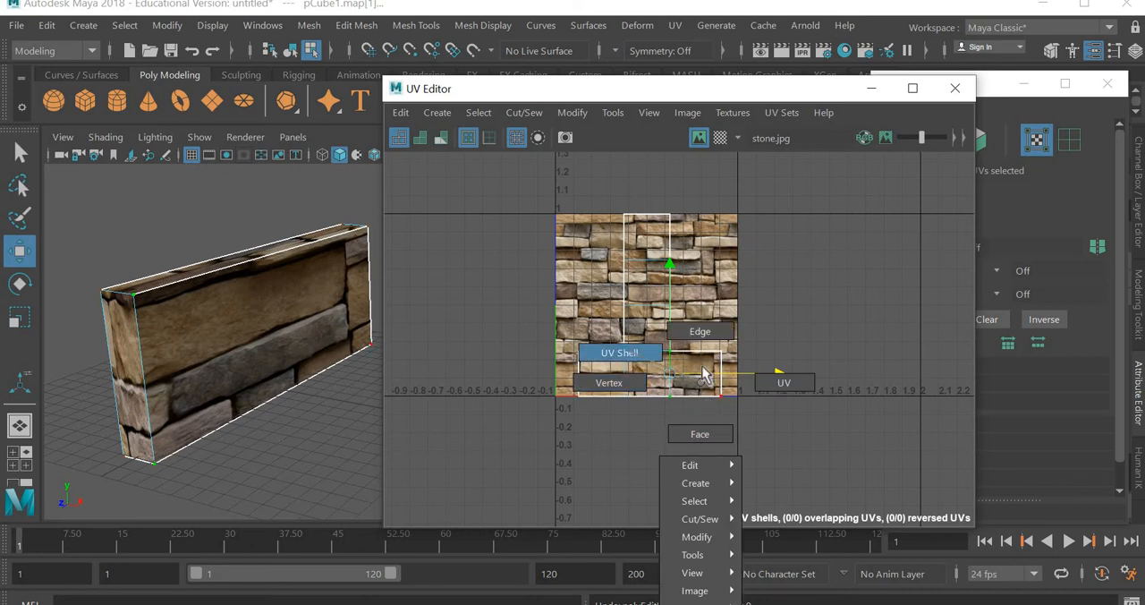
{"action": "left_click", "coordinate": [619, 353]}
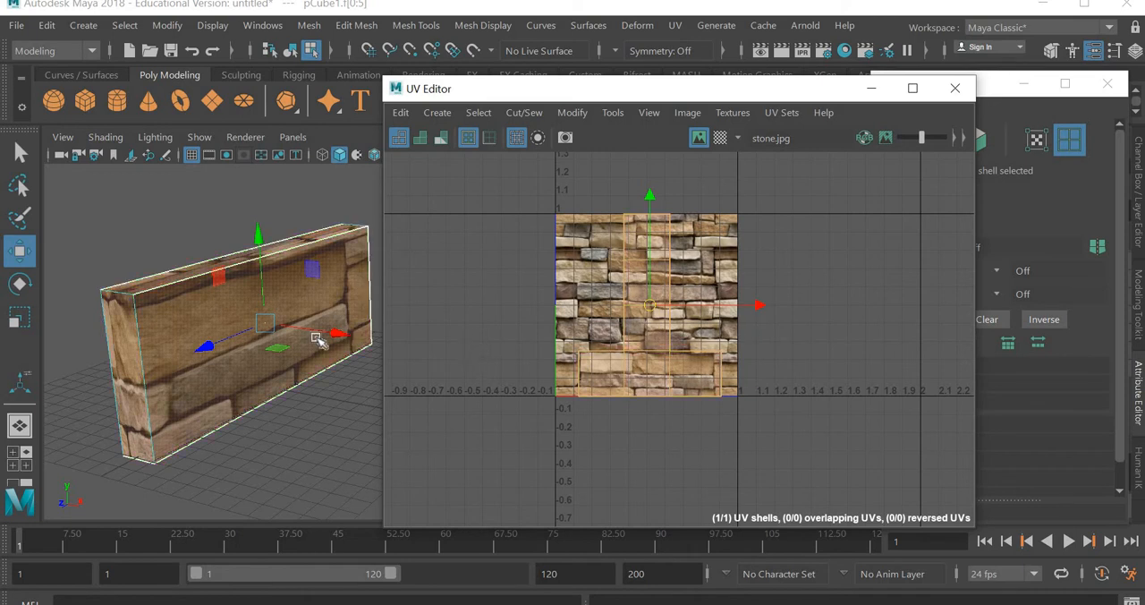
Return to Object Mode and run UV > Automatic to create six shells
{"action": "right_click", "coordinate": [317, 340]}
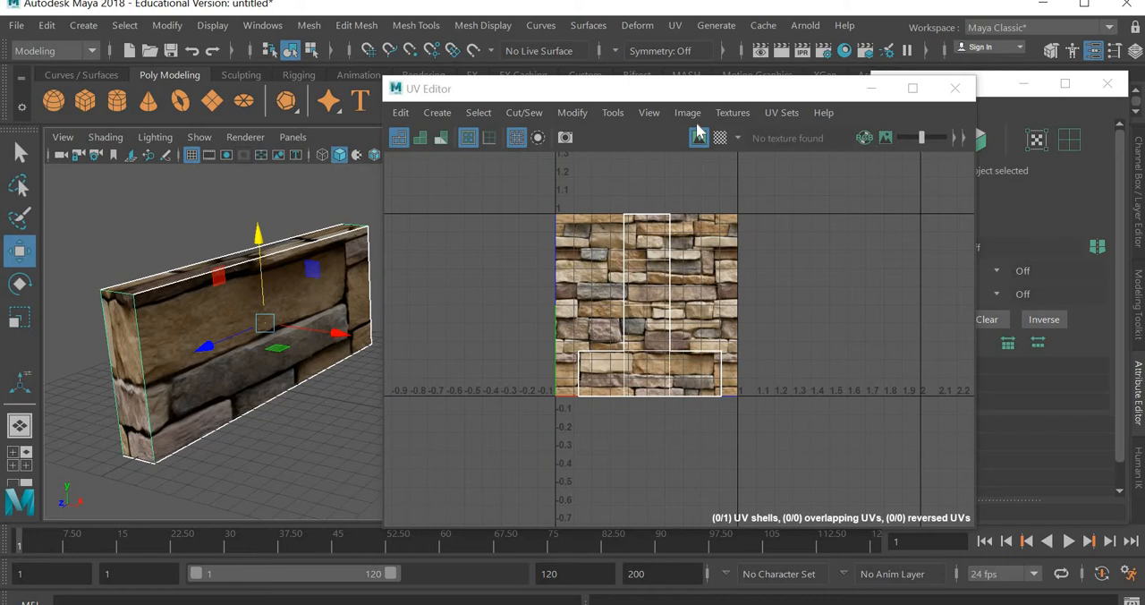
{"action": "left_click", "coordinate": [675, 25]}
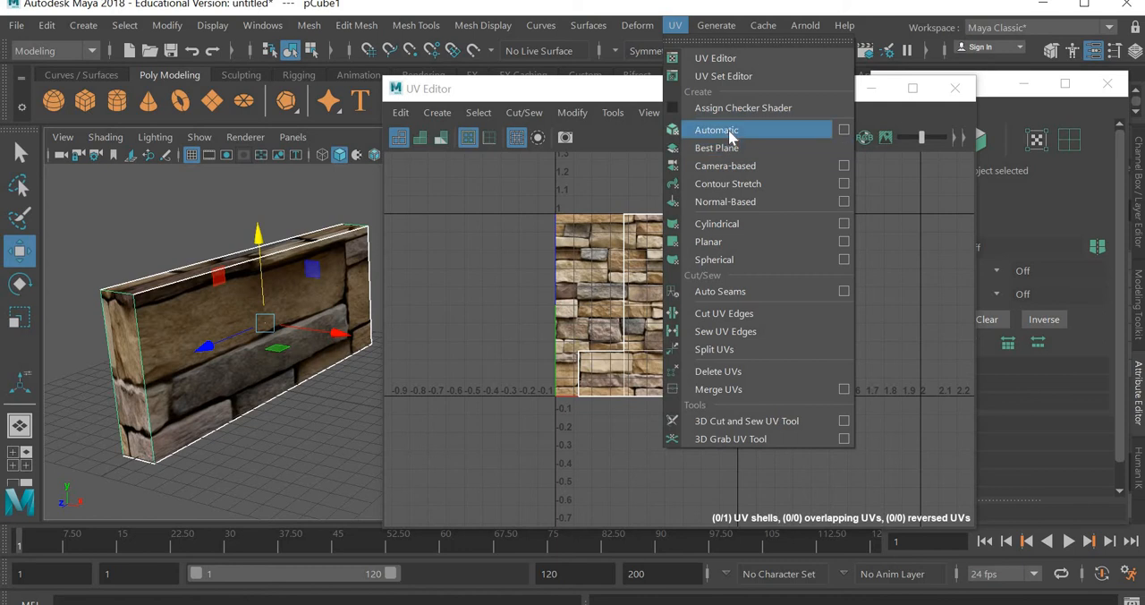
{"action": "left_click", "coordinate": [717, 130]}
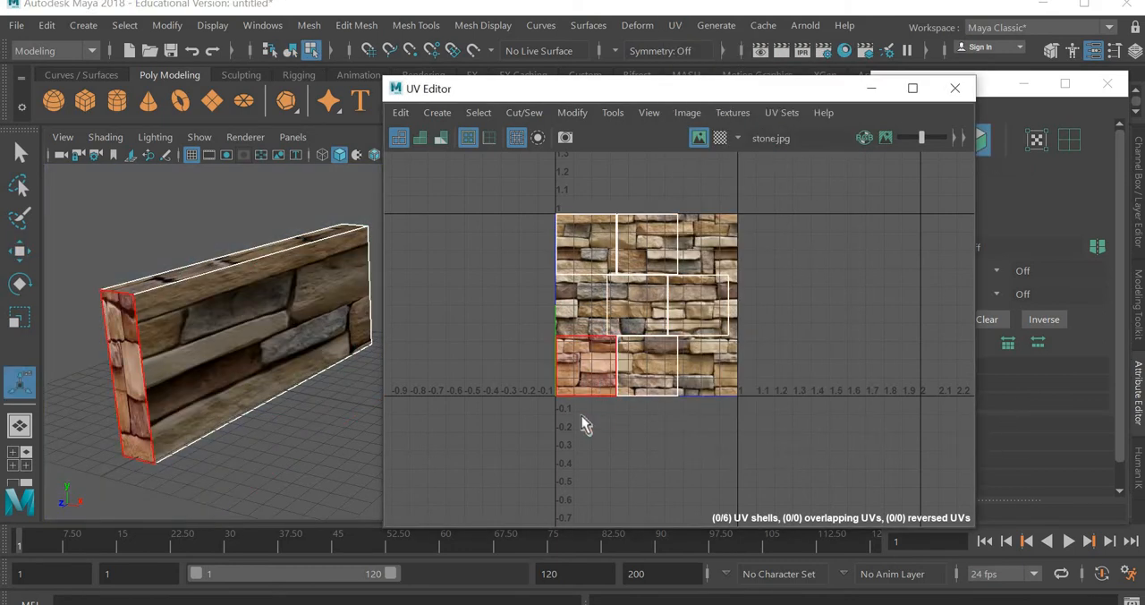
Drag the wall's UV shells off the stone texture square into empty space
{"action": "left_click", "coordinate": [586, 367]}
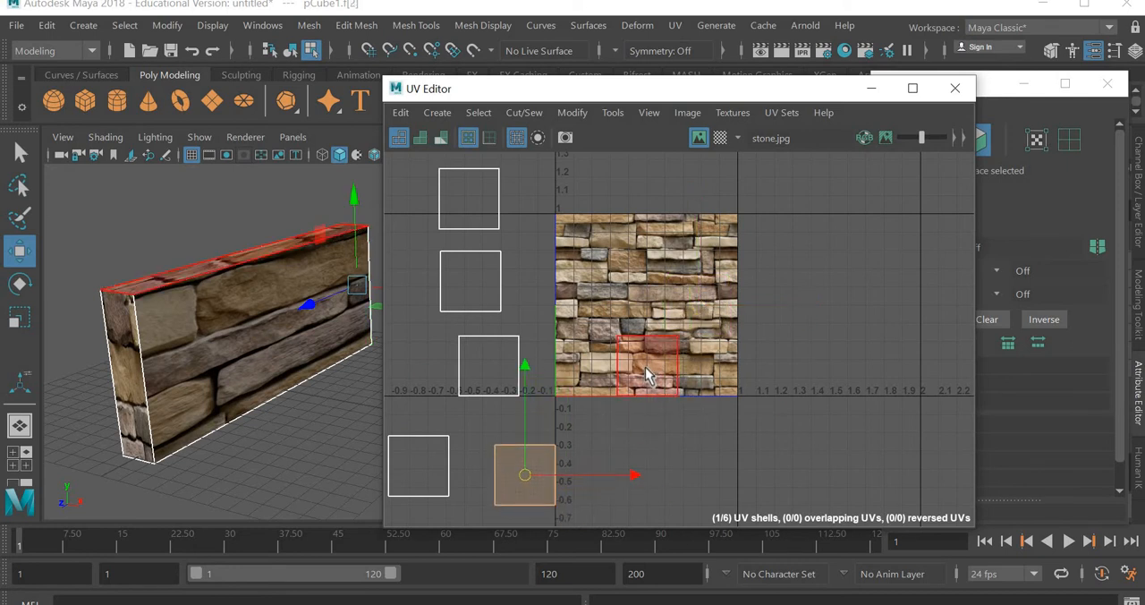
{"action": "left_click_drag", "start_coordinate": [644, 367], "coordinate": [622, 459]}
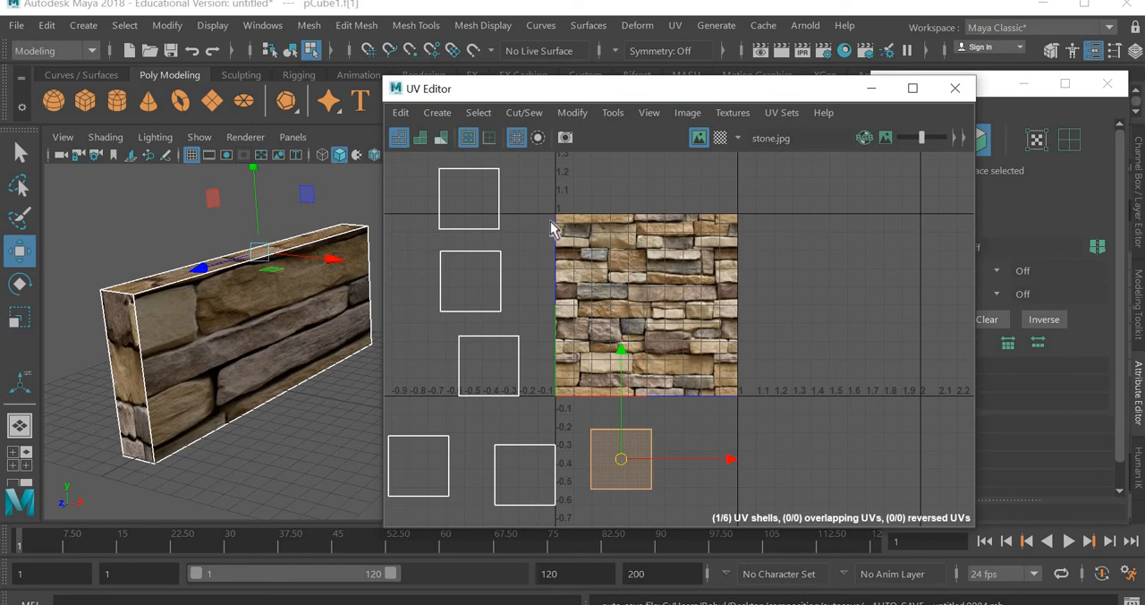
{"action": "mouse_move", "coordinate": [497, 264]}
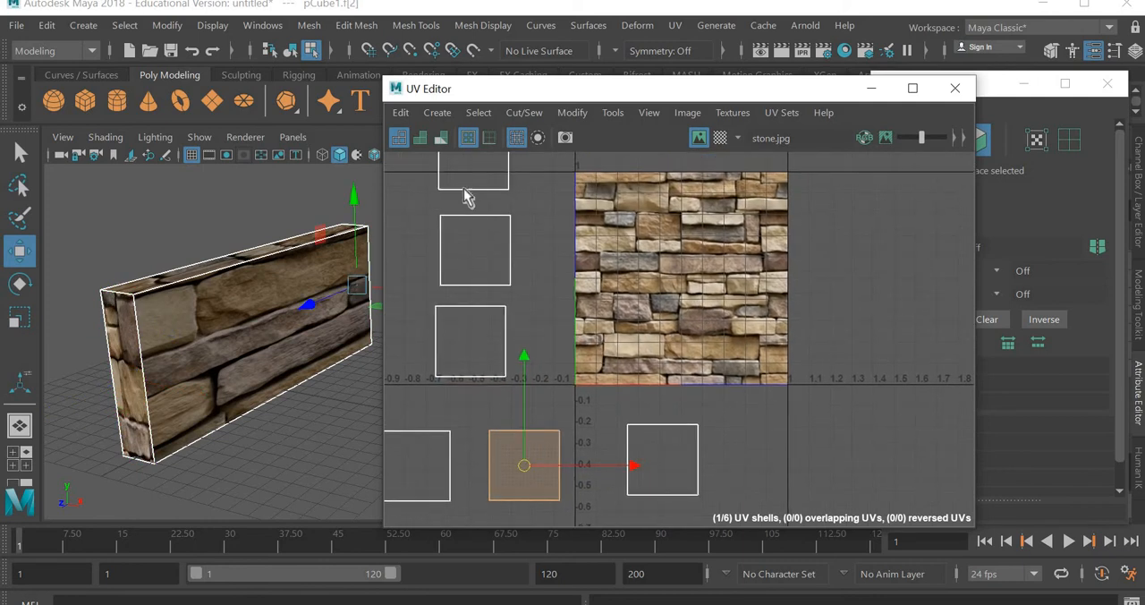
{"action": "mouse_move", "coordinate": [796, 224]}
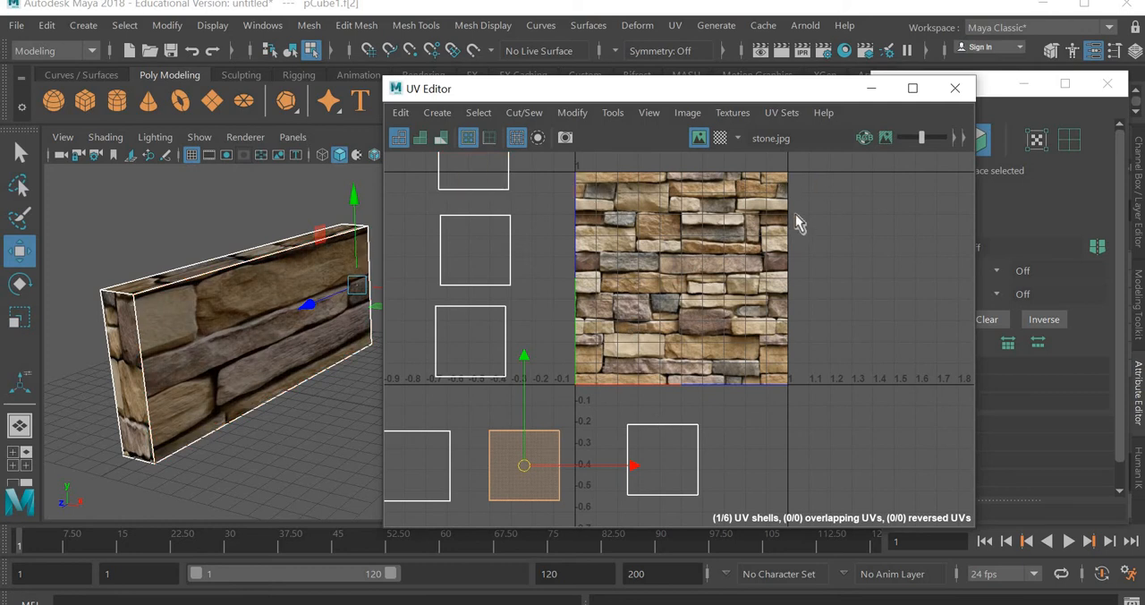
{"action": "mouse_move", "coordinate": [596, 248]}
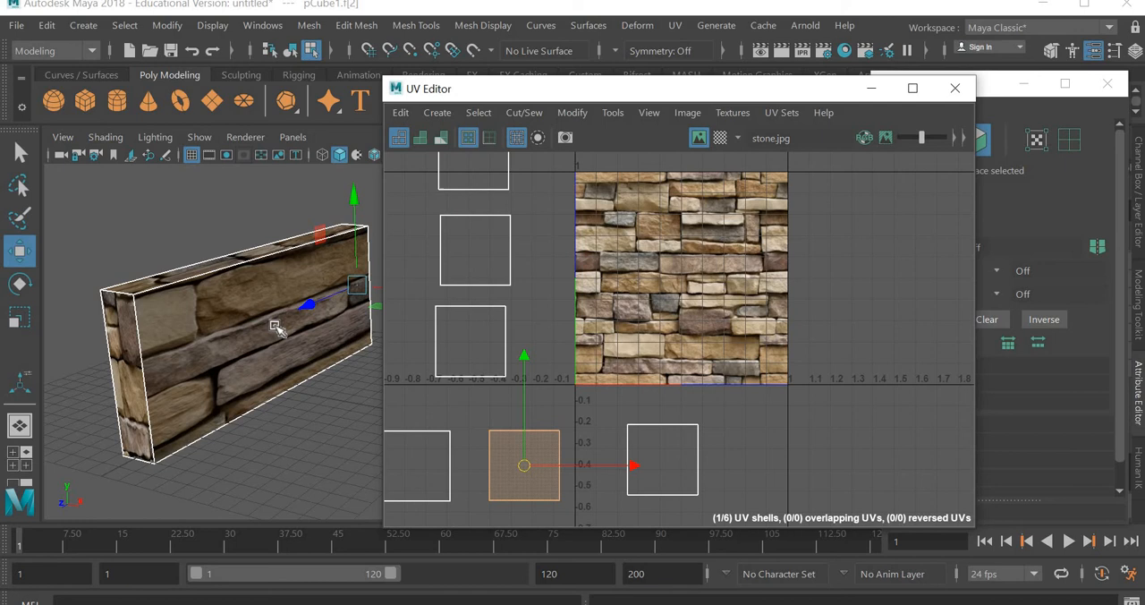
{"action": "right_click", "coordinate": [275, 327]}
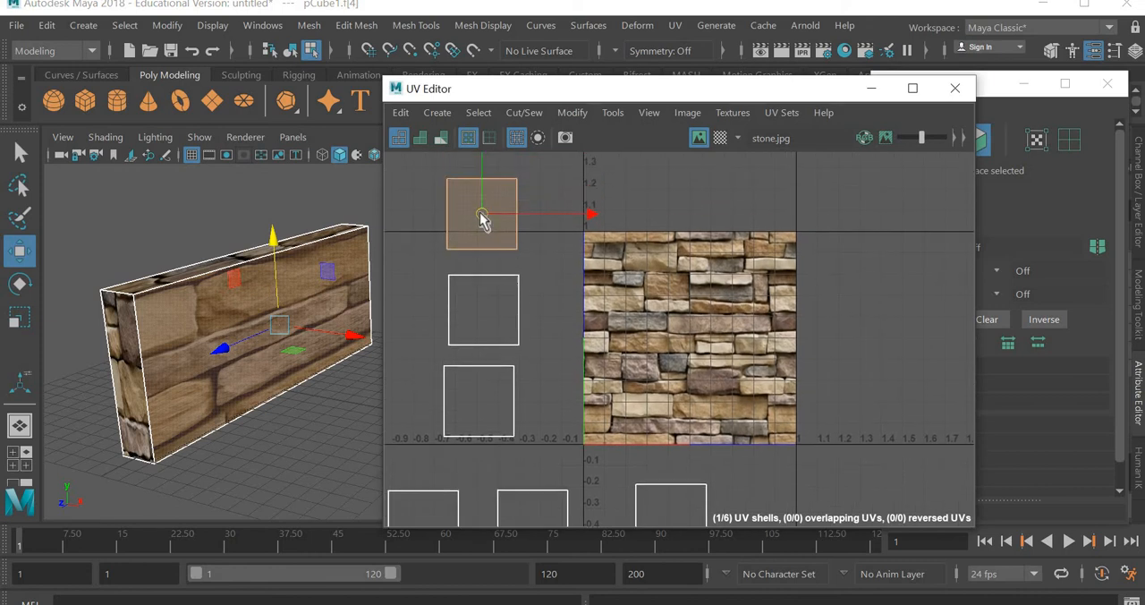
Drag the front face's shell onto the stone texture square
{"action": "left_click_drag", "start_coordinate": [481, 215], "coordinate": [678, 338]}
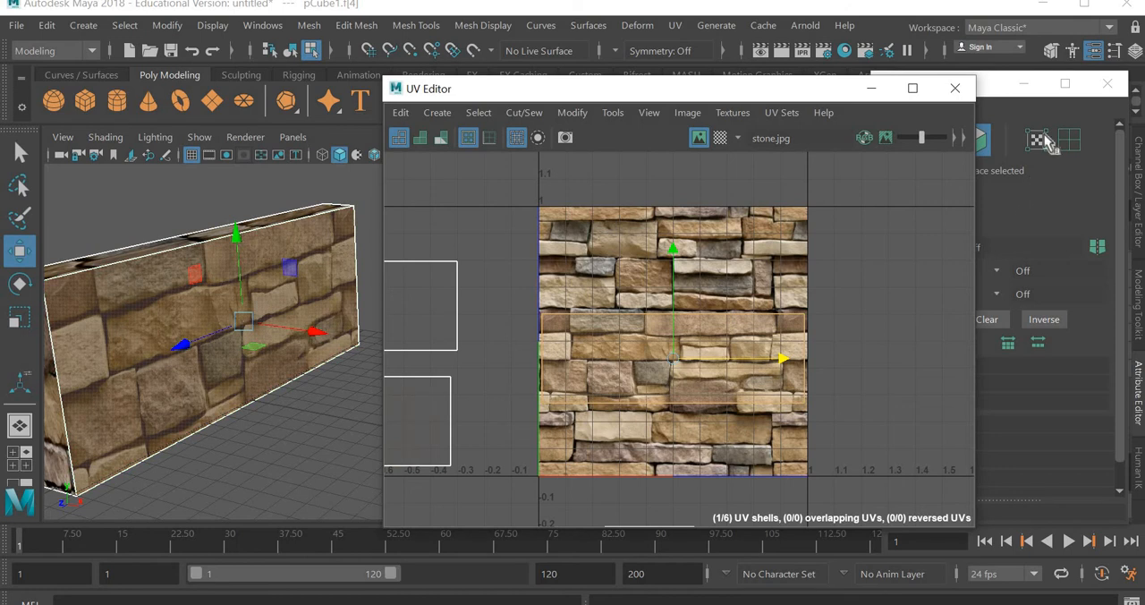
Switch to UV selection and pick UV points of the wall's front shell
{"action": "left_click", "coordinate": [1036, 139]}
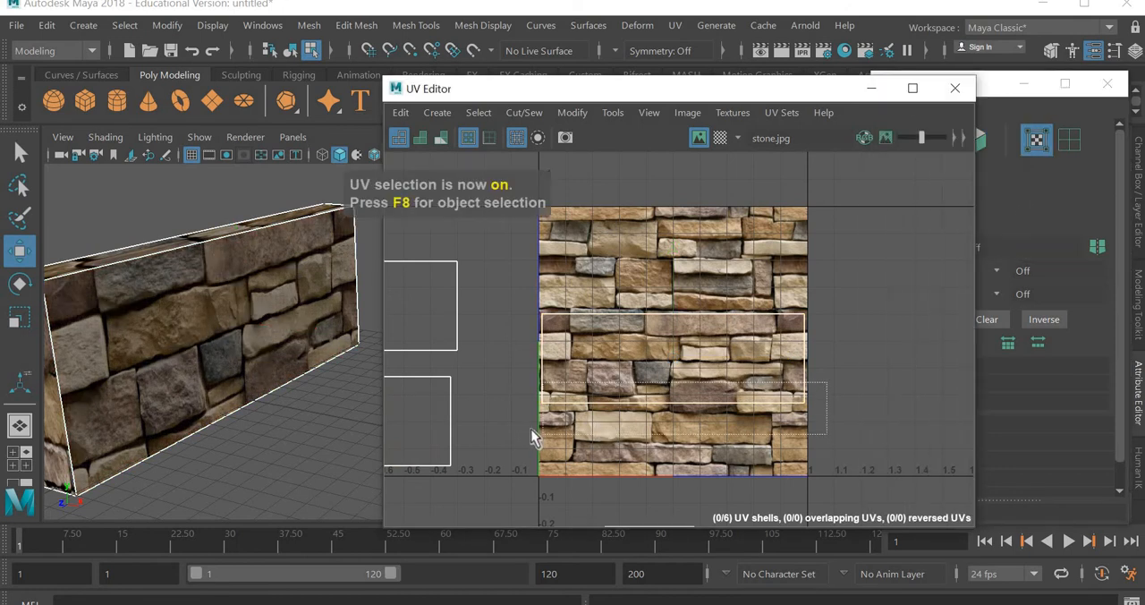
{"action": "left_click", "coordinate": [671, 403]}
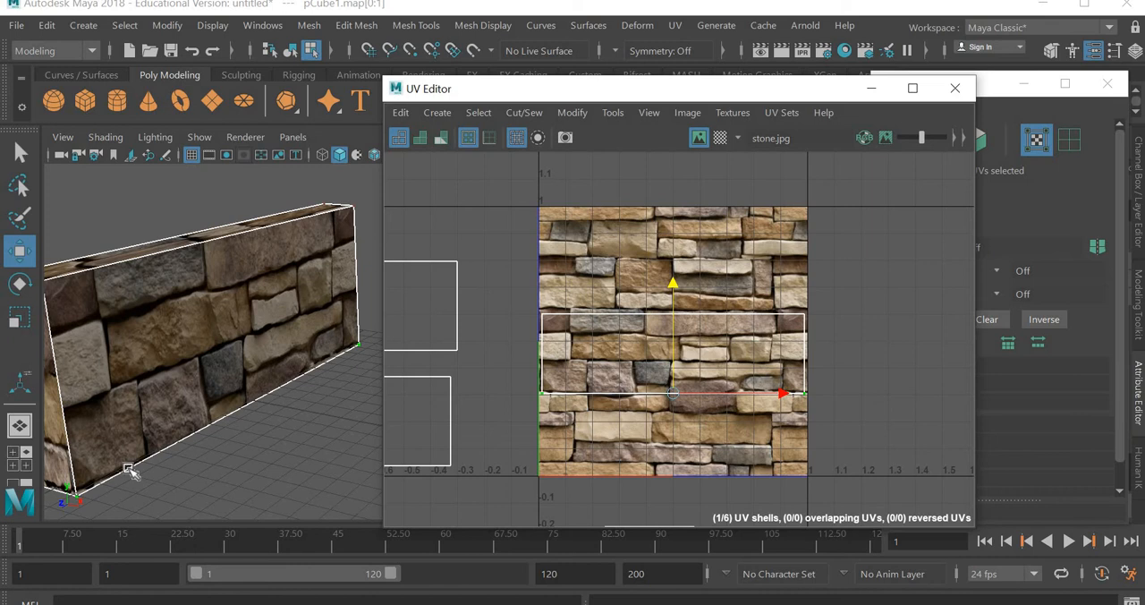
{"action": "mouse_move", "coordinate": [119, 470]}
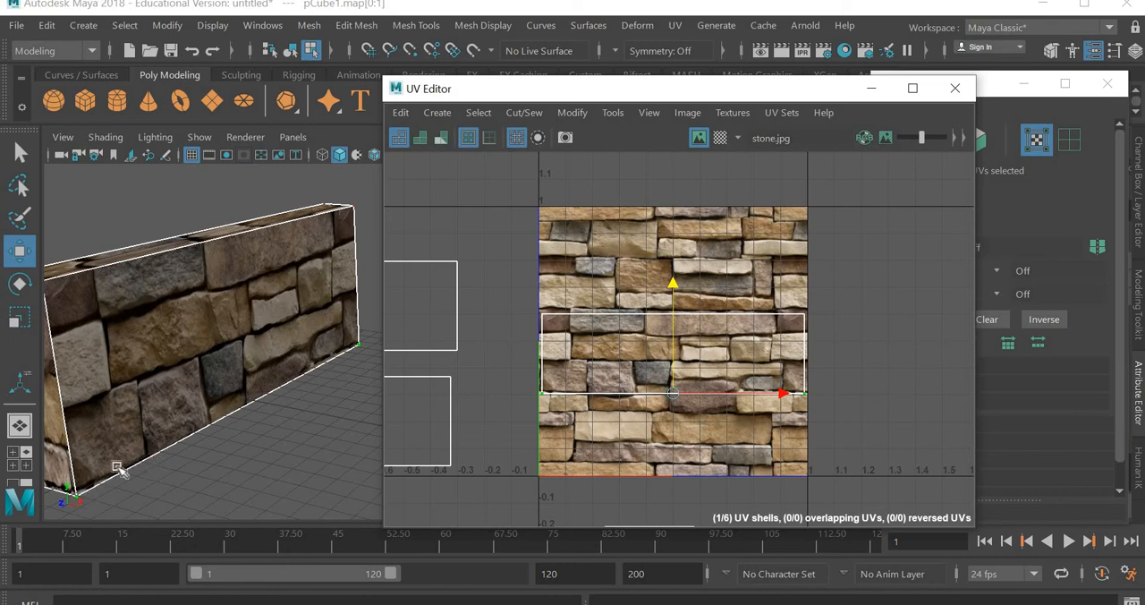
{"action": "mouse_move", "coordinate": [364, 348]}
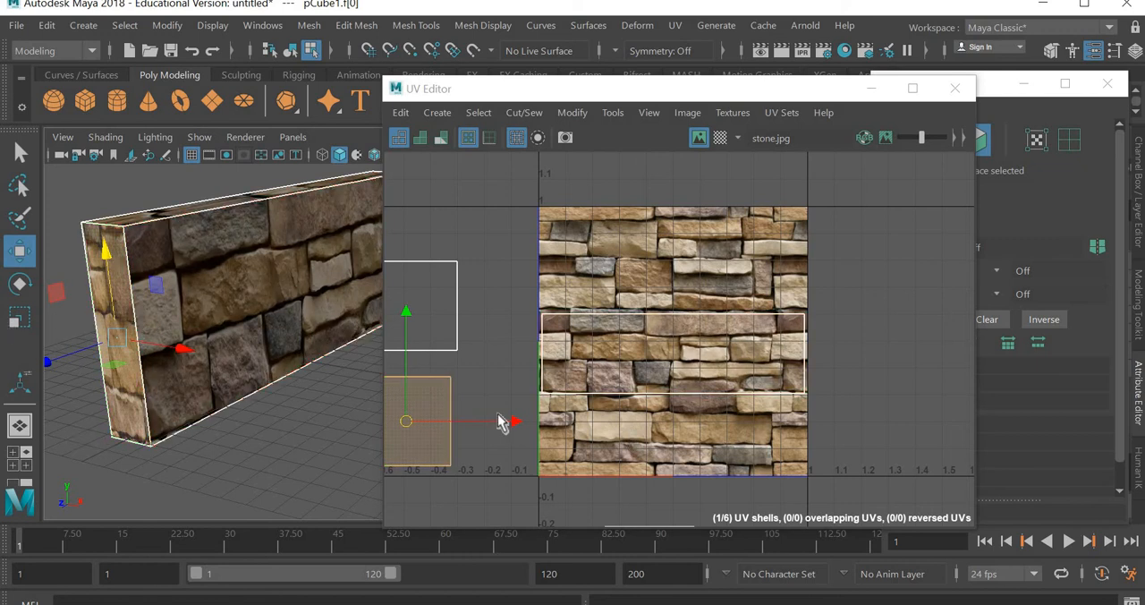
Drag the end-face shell onto the stone texture and align its edge with stone joints
{"action": "left_click_drag", "start_coordinate": [416, 420], "coordinate": [466, 421]}
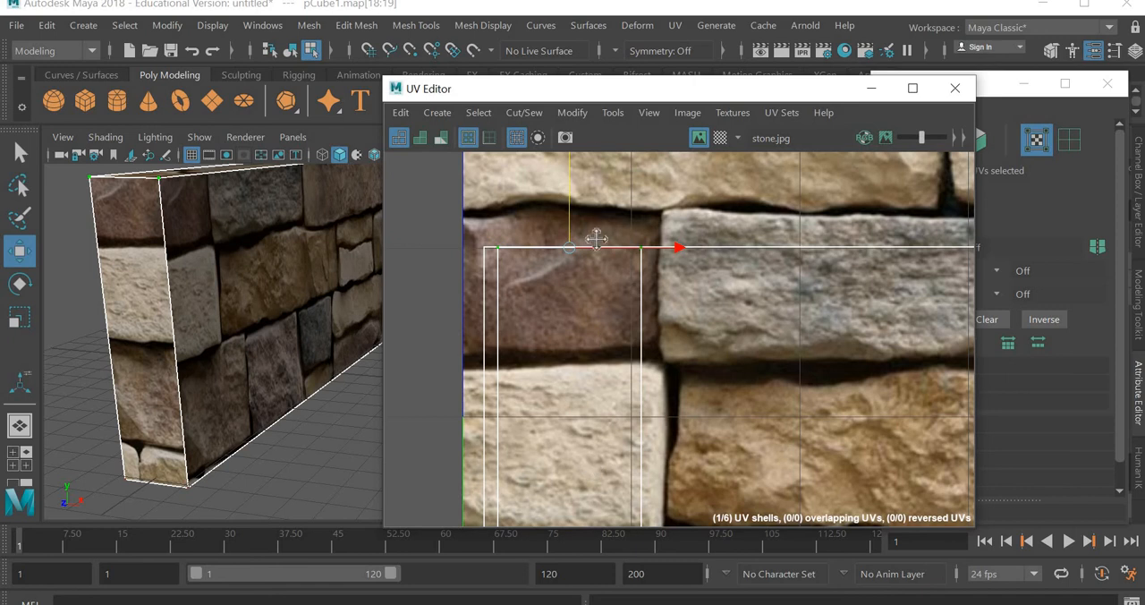
{"action": "left_click_drag", "start_coordinate": [597, 239], "coordinate": [558, 391]}
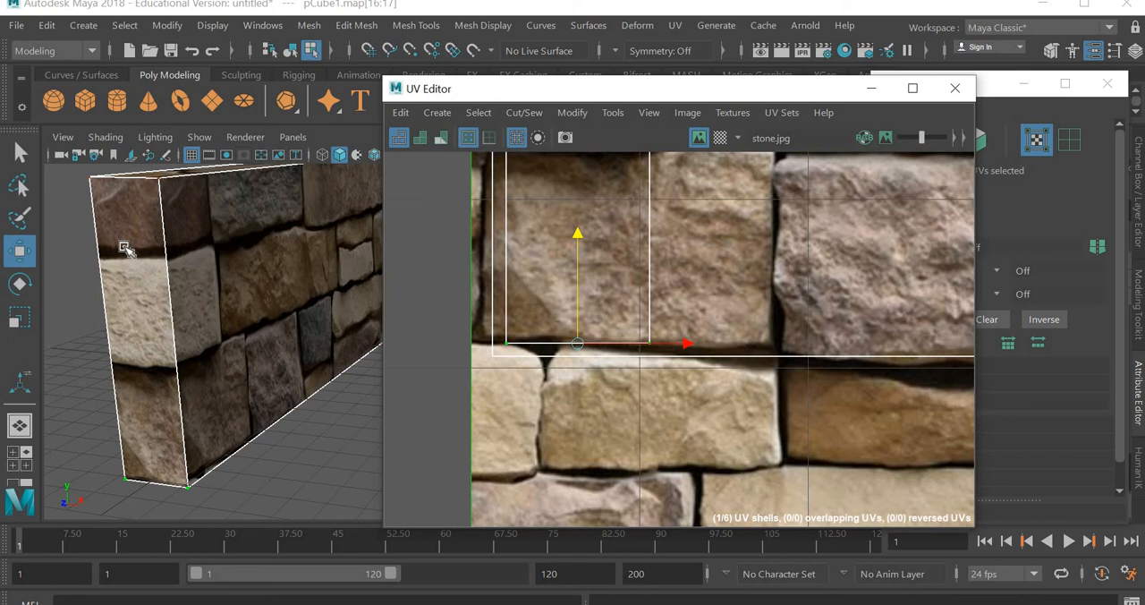
{"action": "mouse_move", "coordinate": [580, 291]}
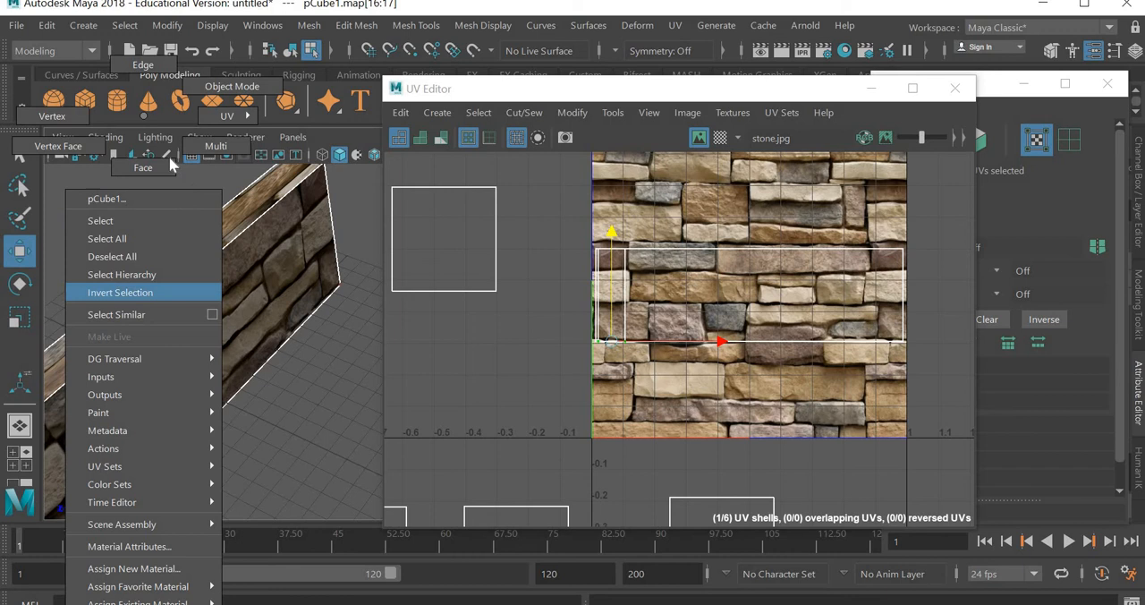
Switch to Face selection mode to pick the wall's top face
{"action": "left_click", "coordinate": [120, 293]}
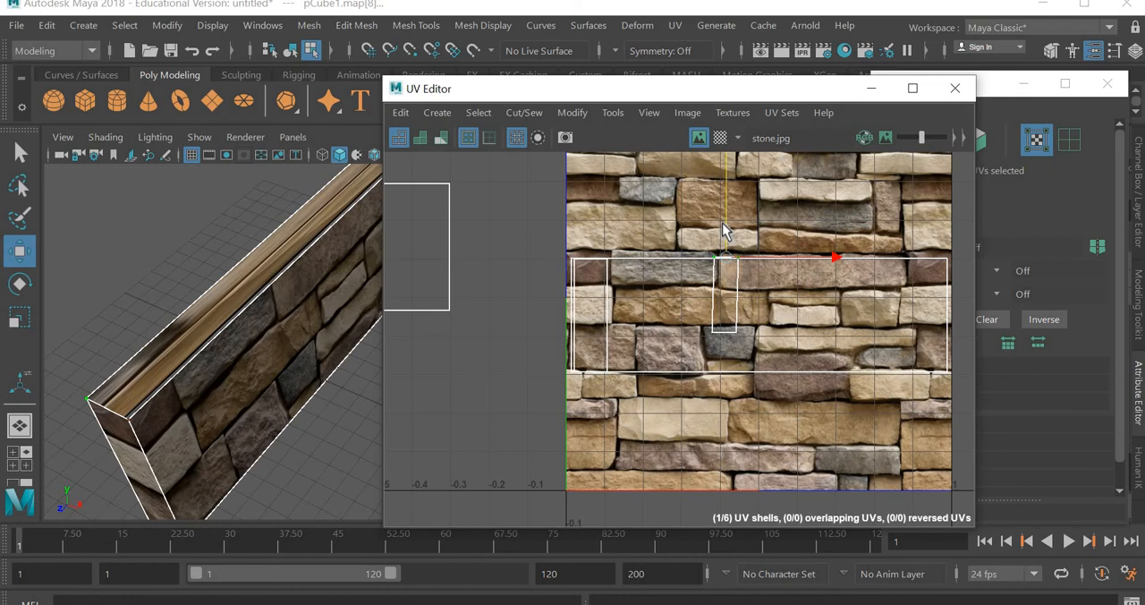
Move the top shell along the front shell's edge, stretch it across, and pick a corner UV
{"action": "left_click_drag", "start_coordinate": [725, 260], "coordinate": [725, 331]}
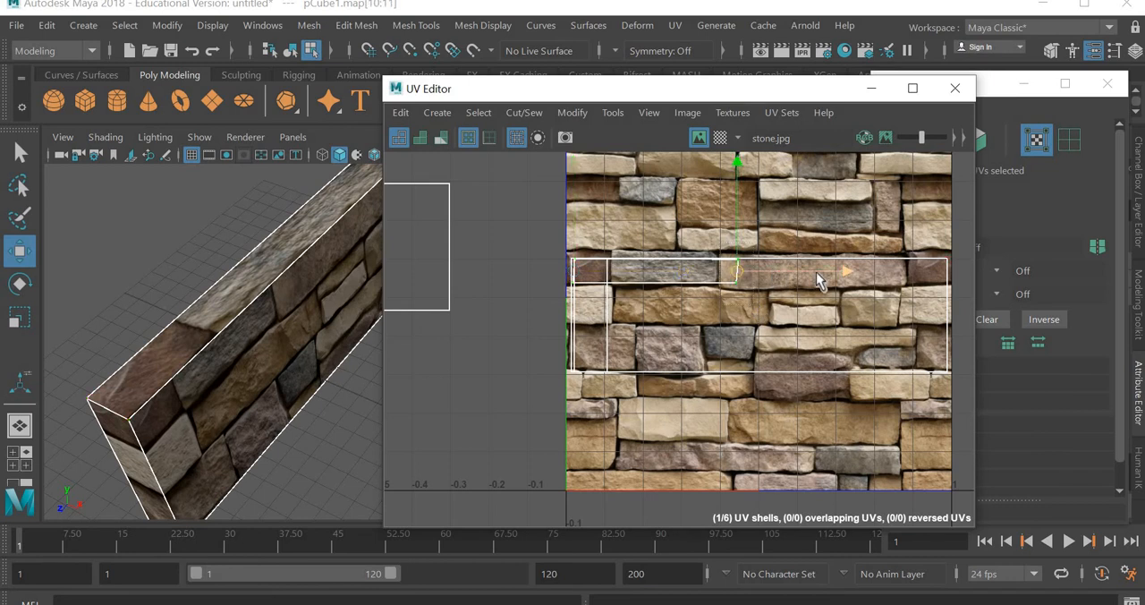
{"action": "left_click_drag", "start_coordinate": [738, 273], "coordinate": [971, 284]}
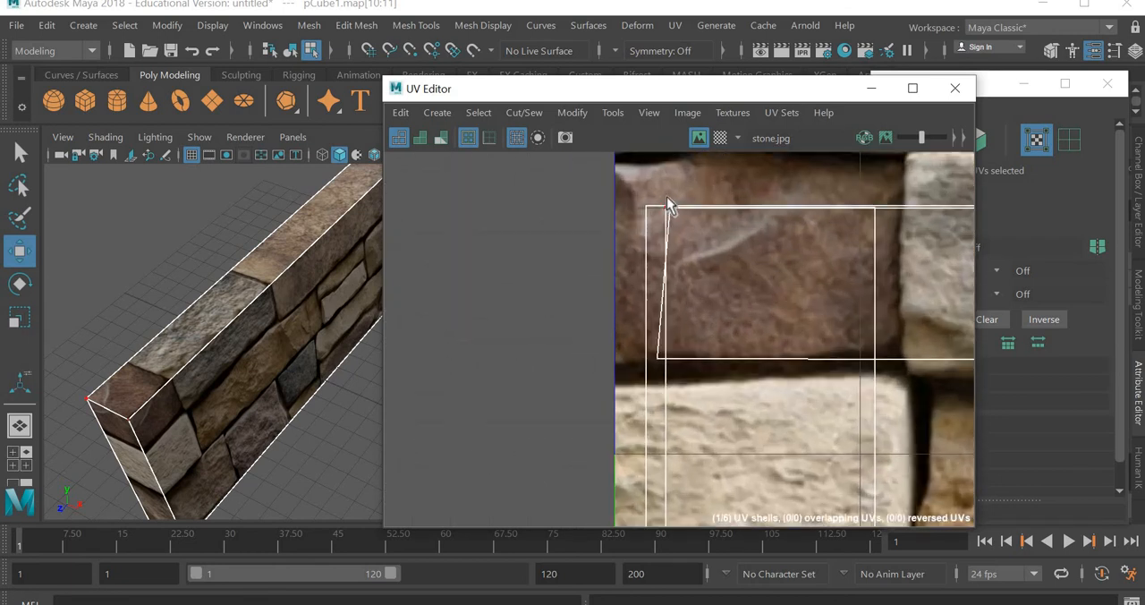
{"action": "left_click", "coordinate": [667, 209]}
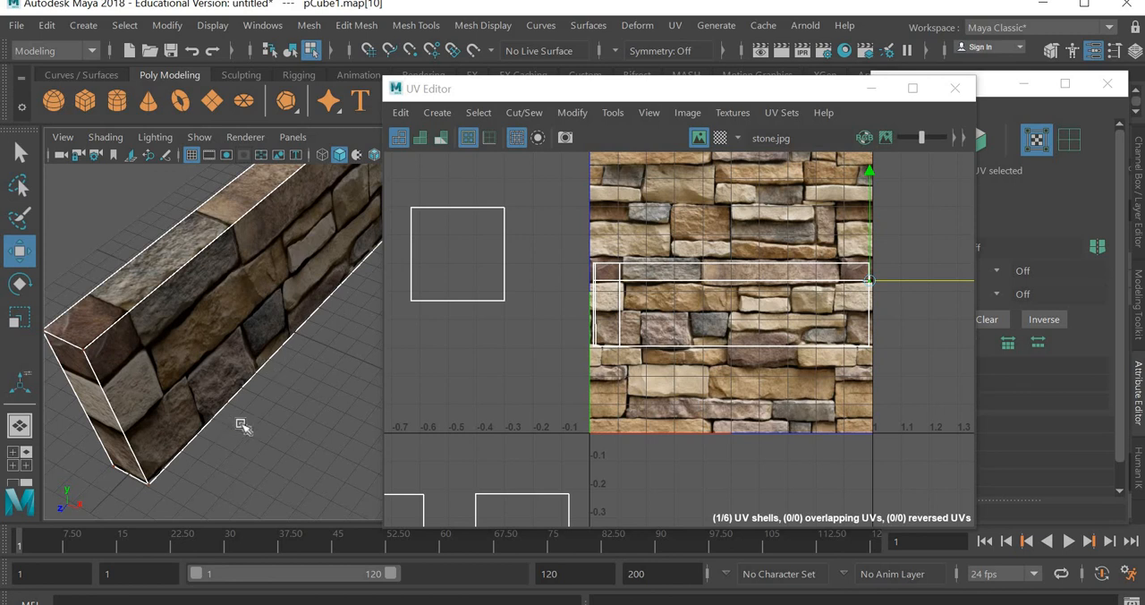
Orbit around the textured wall to inspect both sides, then close the UV Editor
{"action": "left_click_drag", "start_coordinate": [242, 425], "coordinate": [203, 391]}
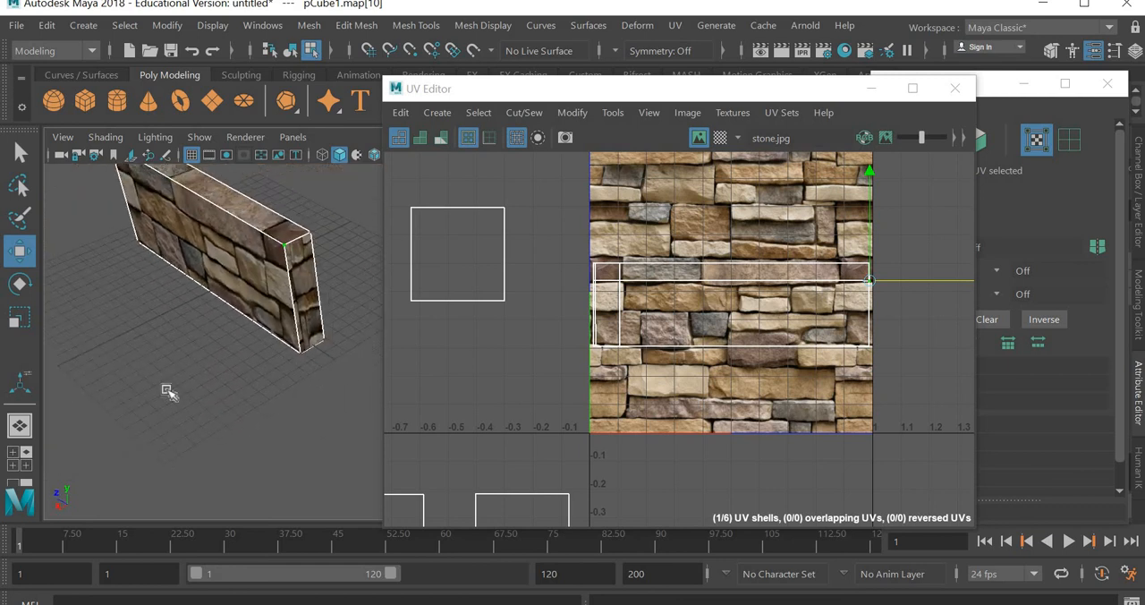
{"action": "left_click_drag", "start_coordinate": [169, 391], "coordinate": [221, 412]}
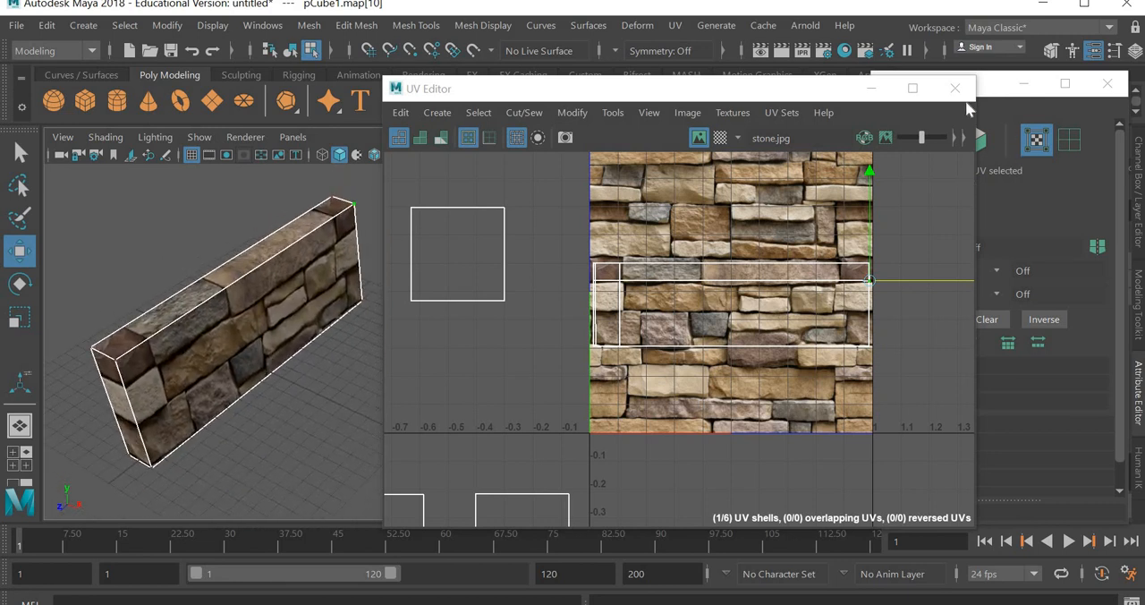
{"action": "left_click", "coordinate": [955, 87]}
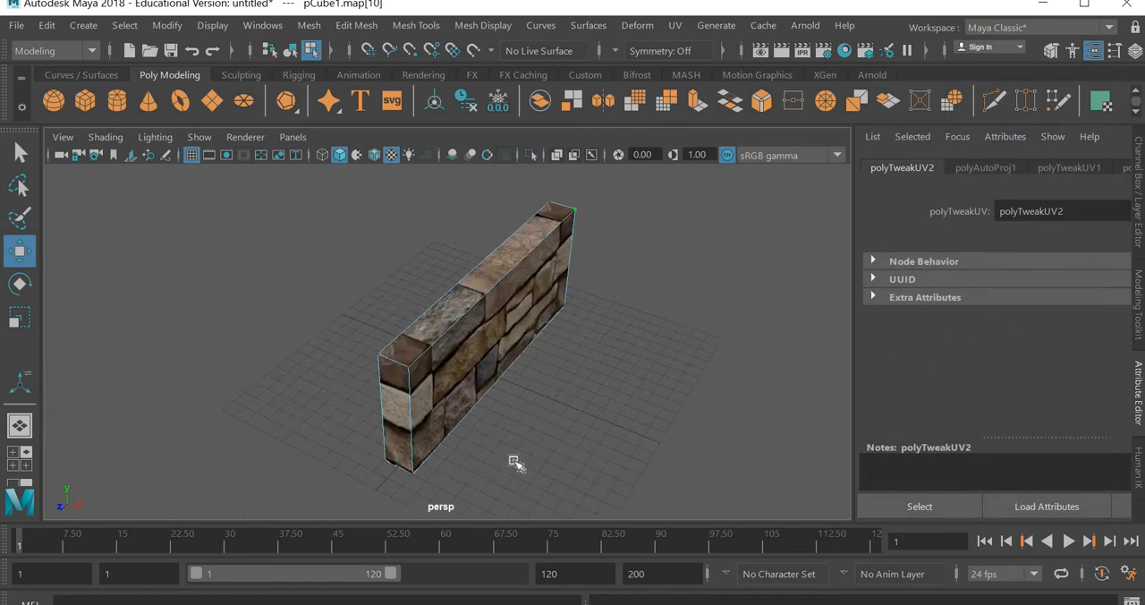
{"action": "left_click_drag", "start_coordinate": [514, 463], "coordinate": [498, 450]}
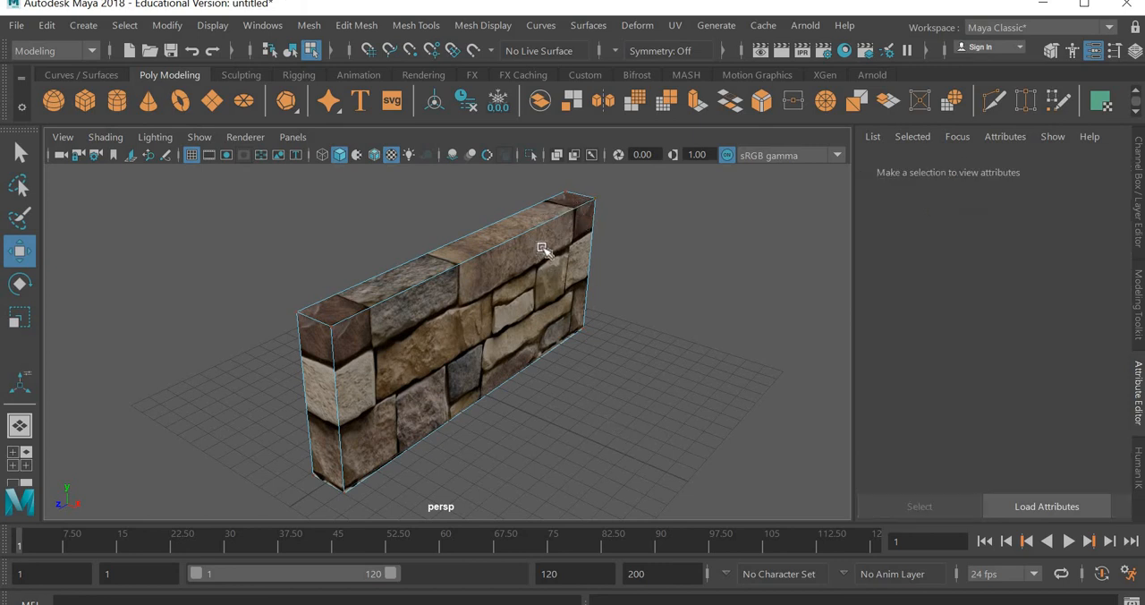
{"action": "mouse_move", "coordinate": [495, 450]}
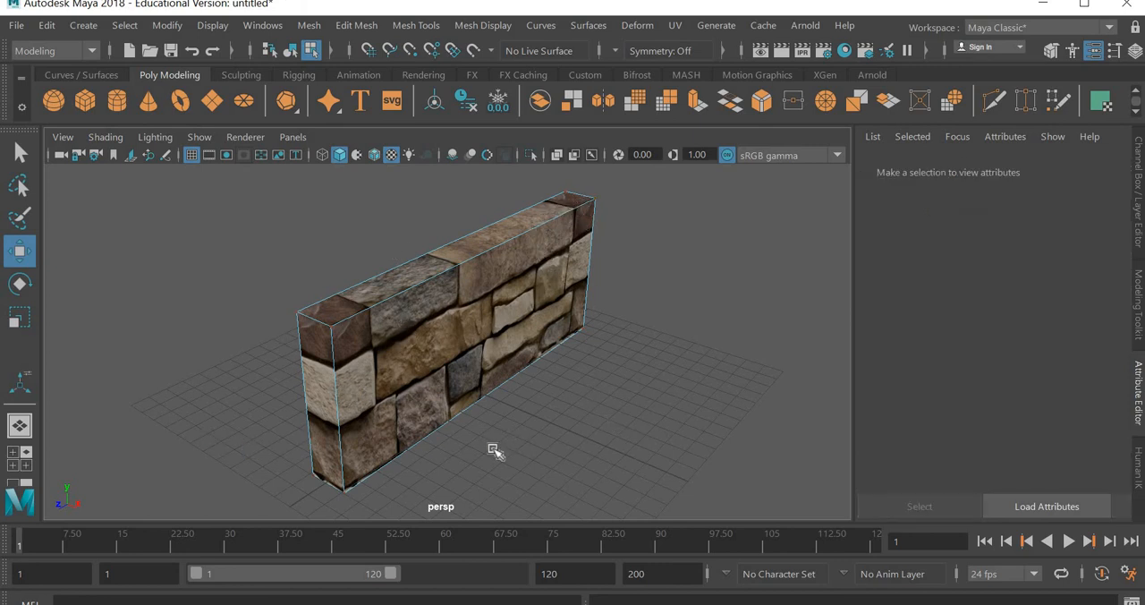